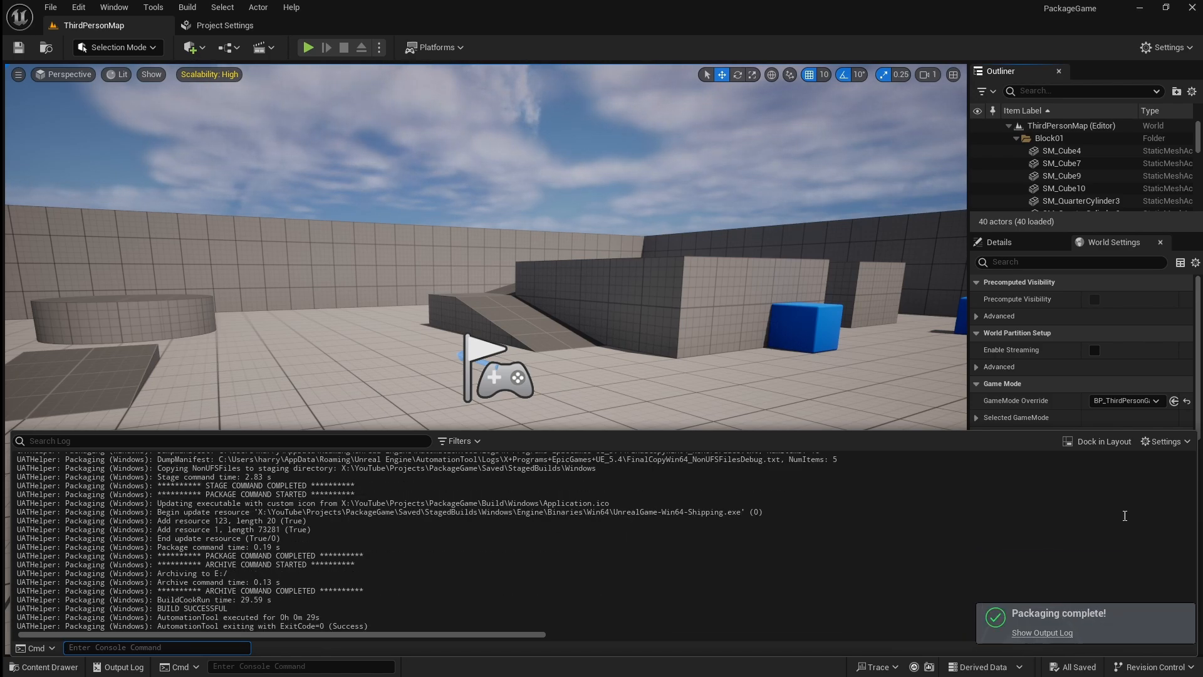
In Project Settings > Packaging, set Build Configuration to Shipping and enable Full Rebuild
left_click(435, 46)
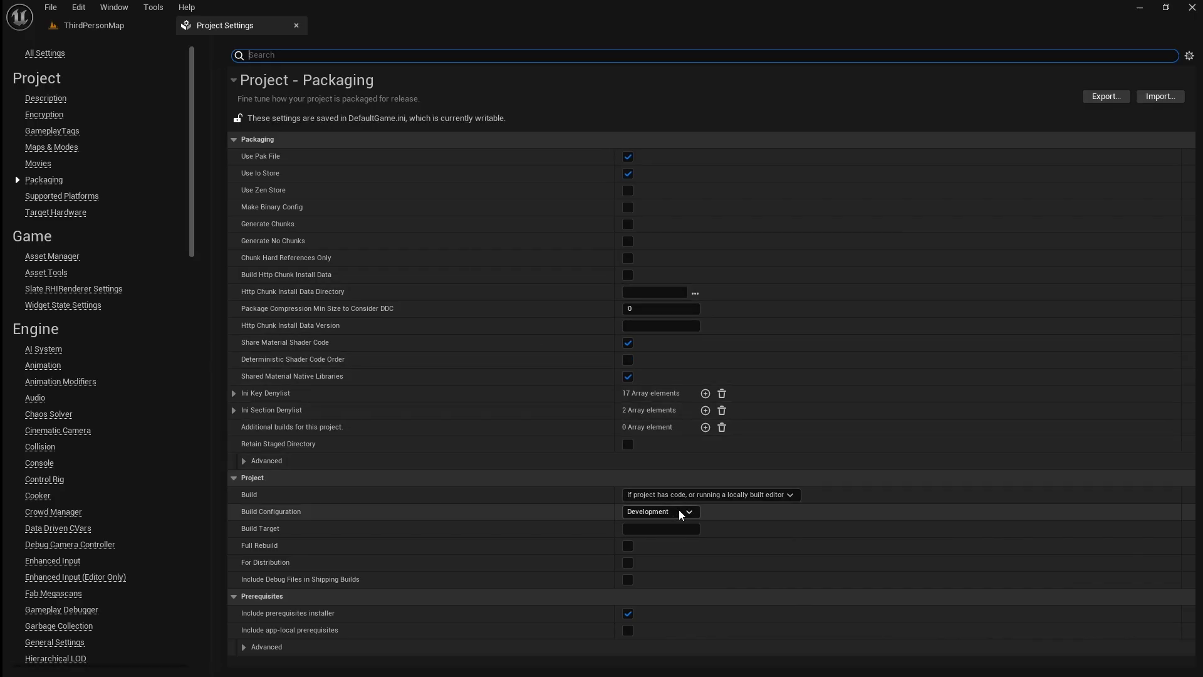
left_click(658, 512)
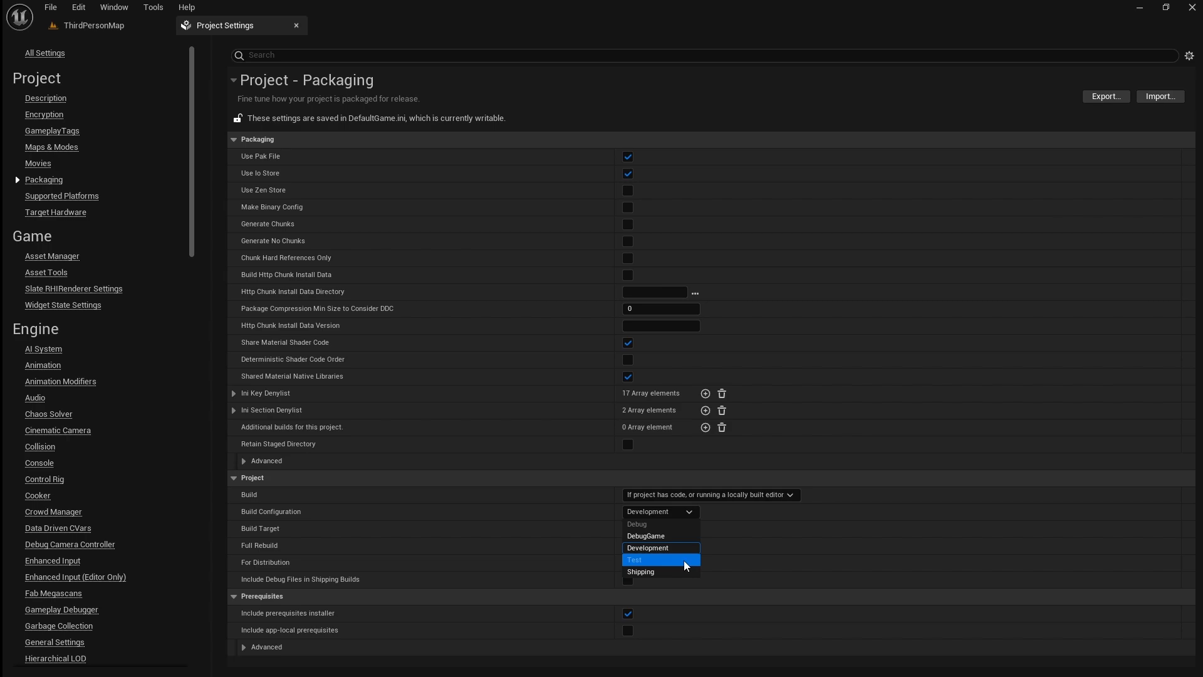
left_click(641, 572)
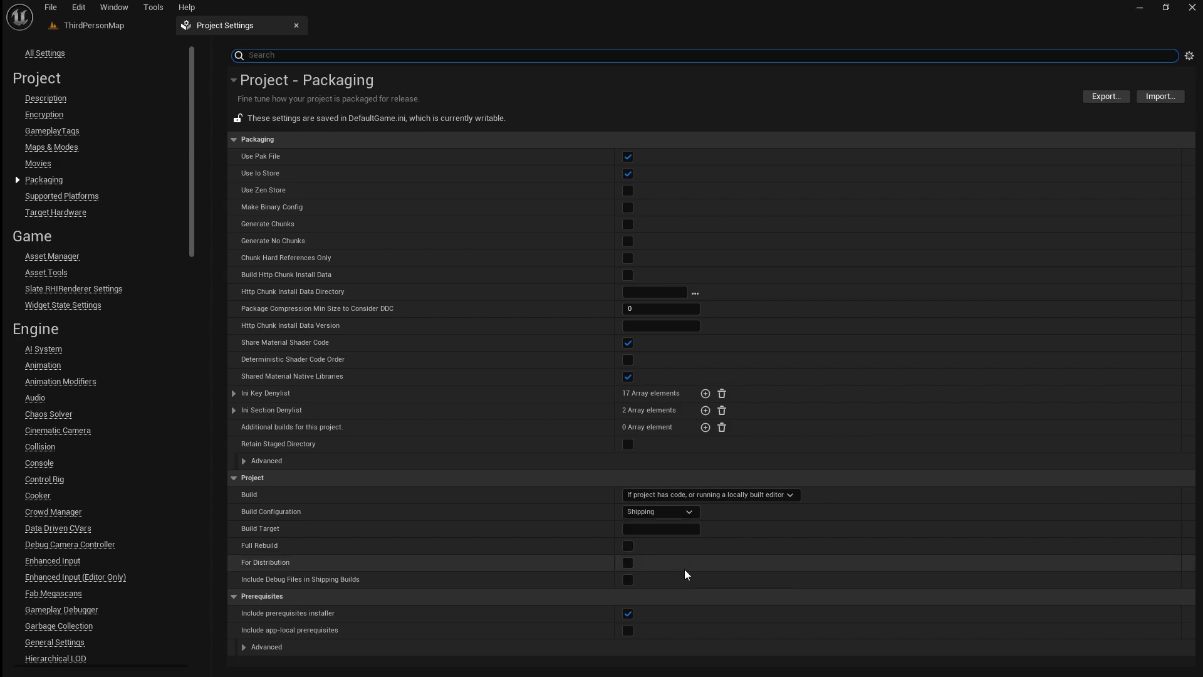
mouse_move(628, 546)
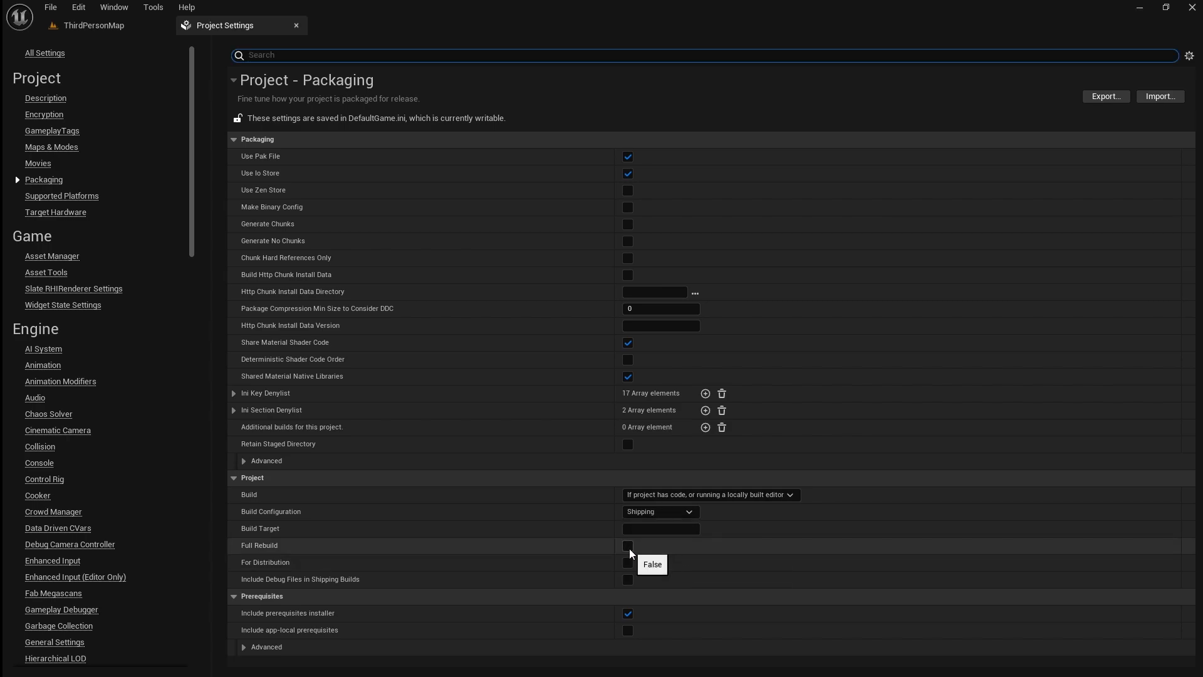
left_click(628, 545)
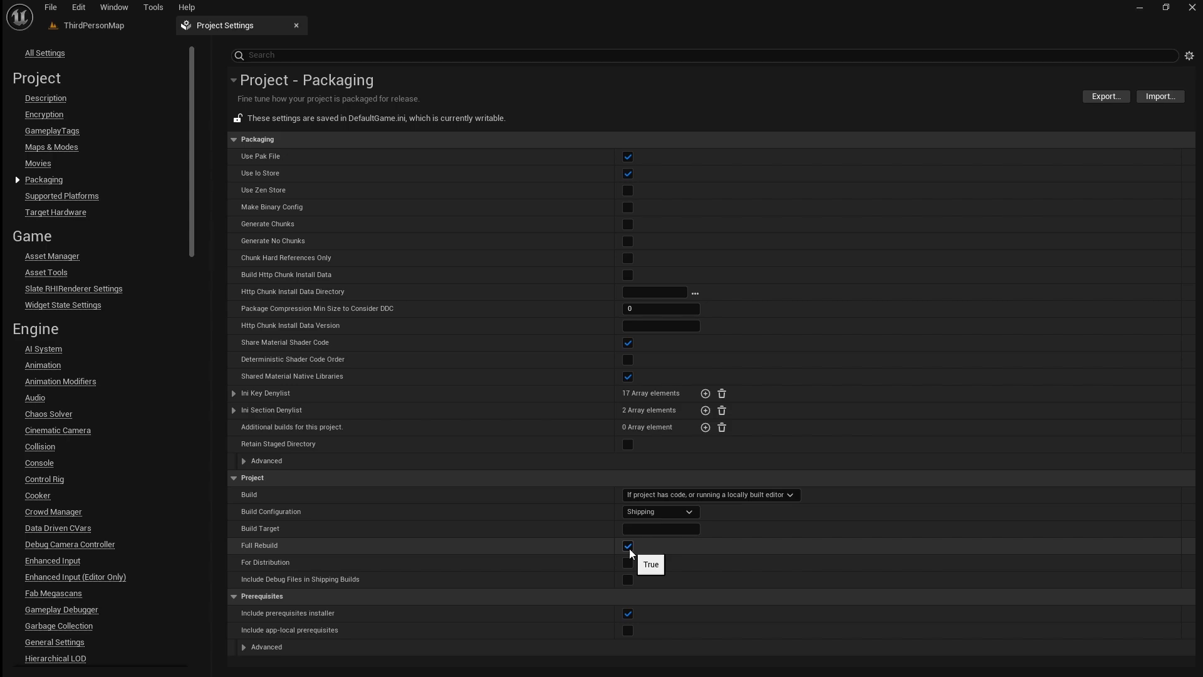
mouse_move(45, 98)
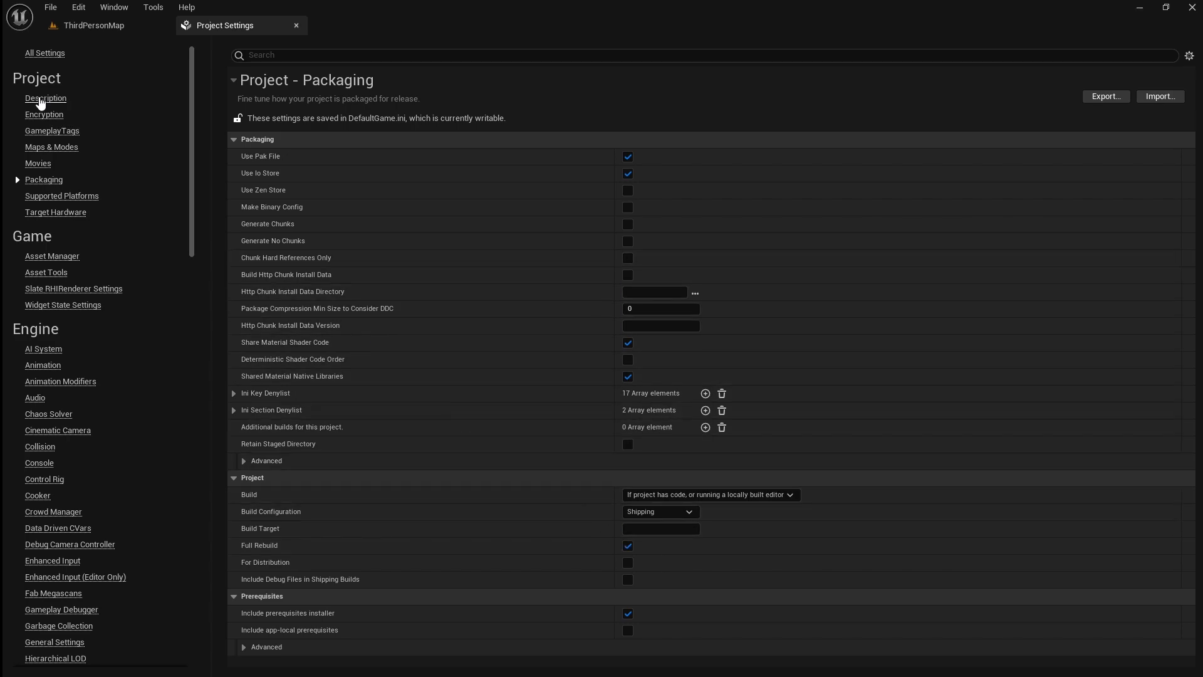
Set the Project Name in the Description settings to 'Game Title'
left_click(46, 98)
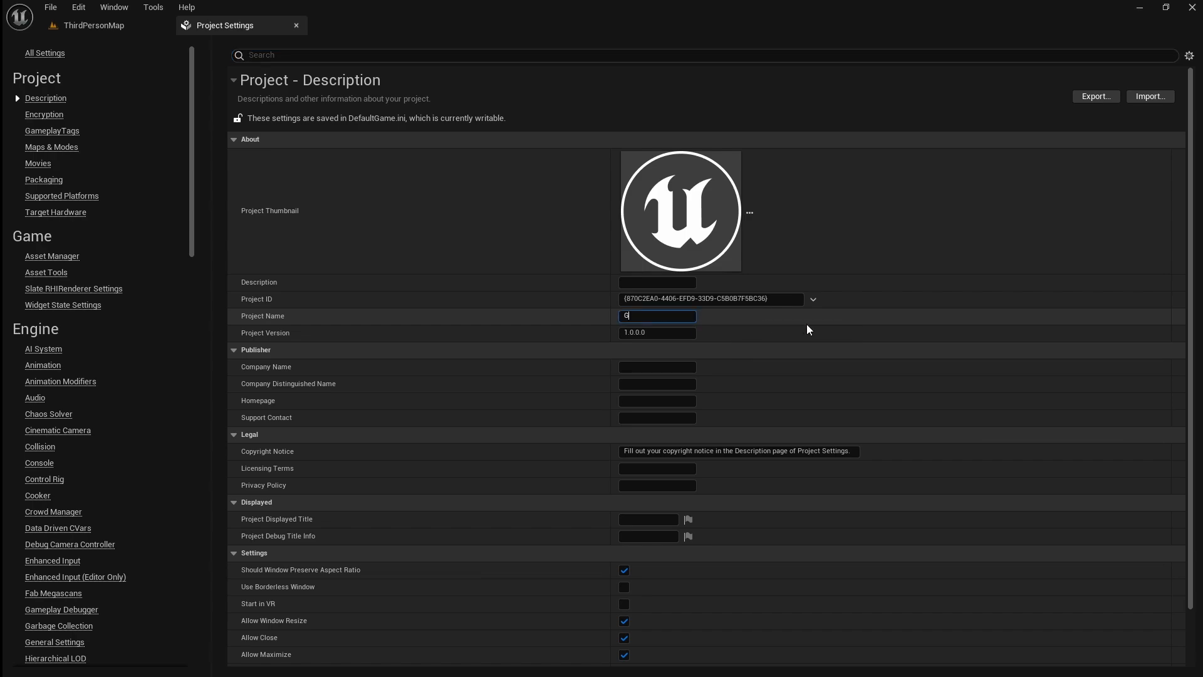
type("Game Title")
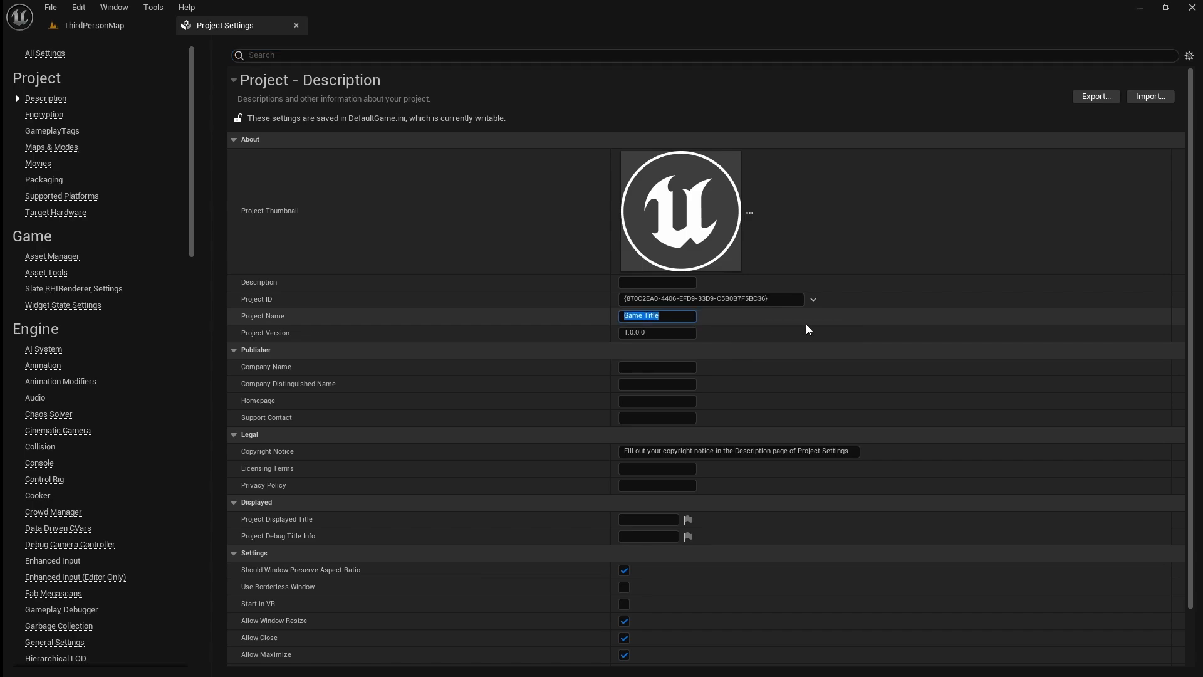
left_click(52, 147)
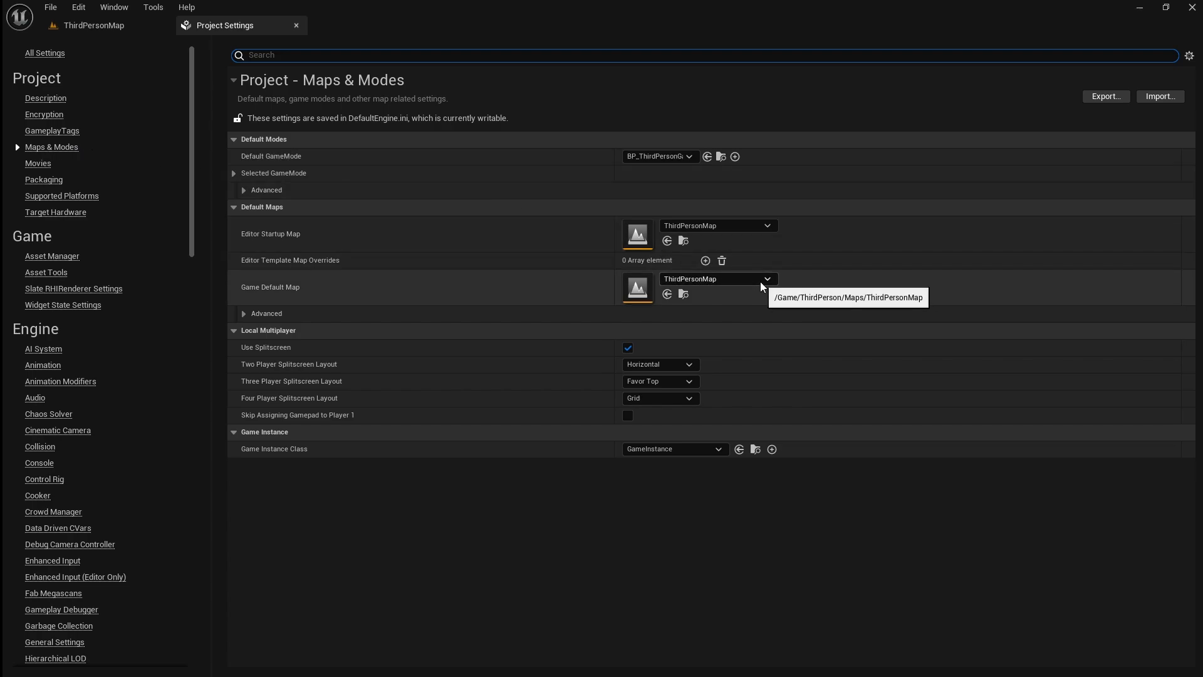
Change the Game Default Map from ThirdPersonMap to MainMenuMap
left_click(766, 279)
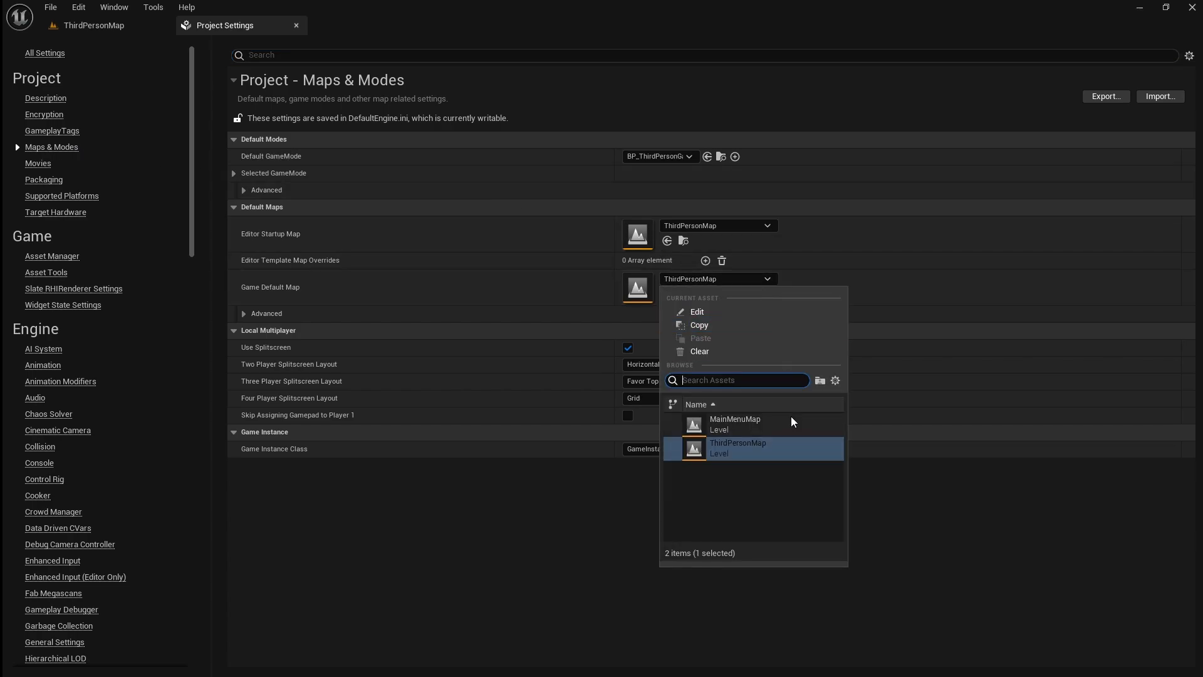
left_click(734, 422)
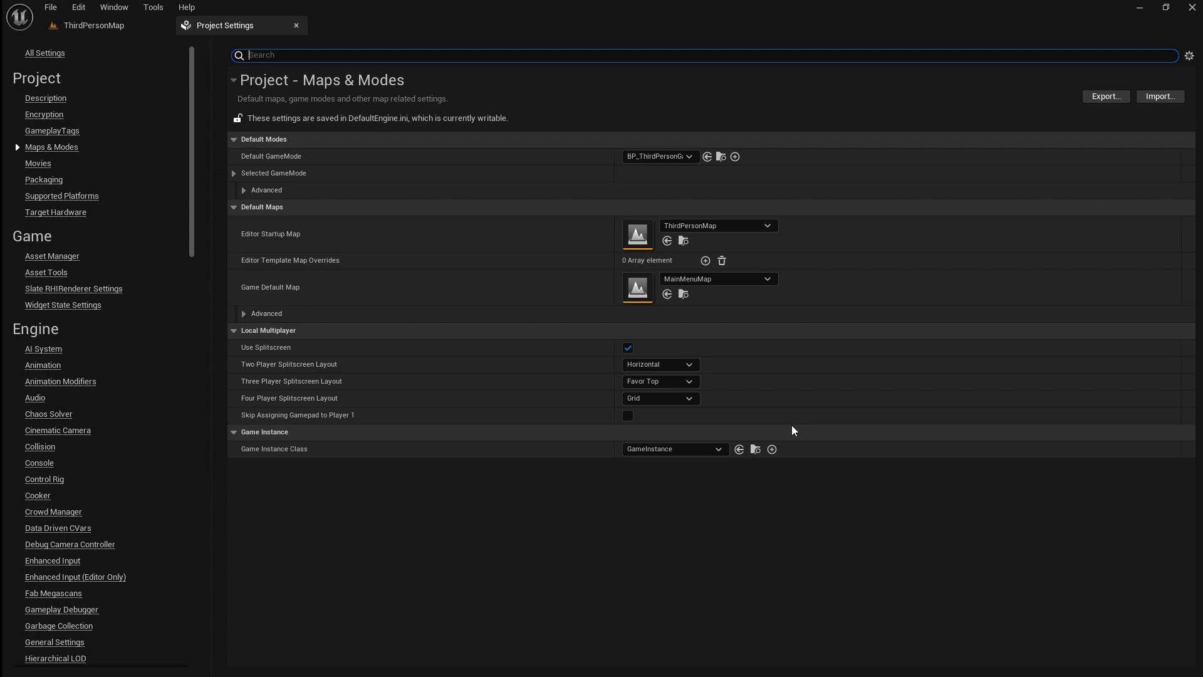
mouse_move(131, 424)
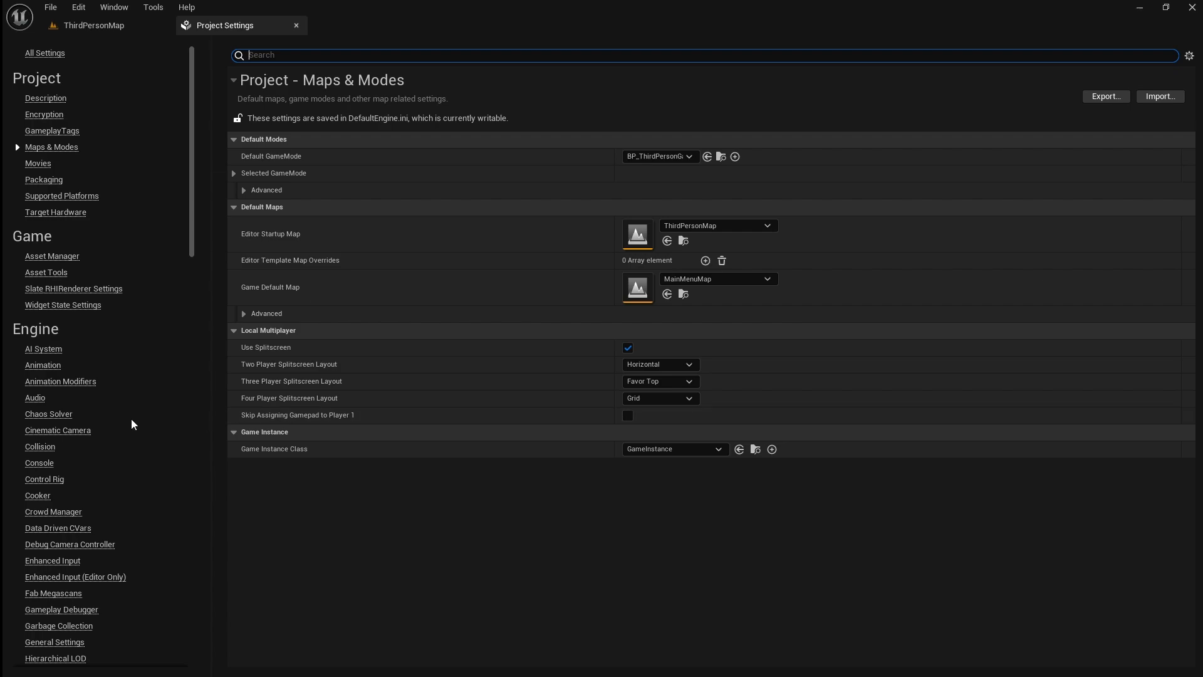
scroll("down", 3)
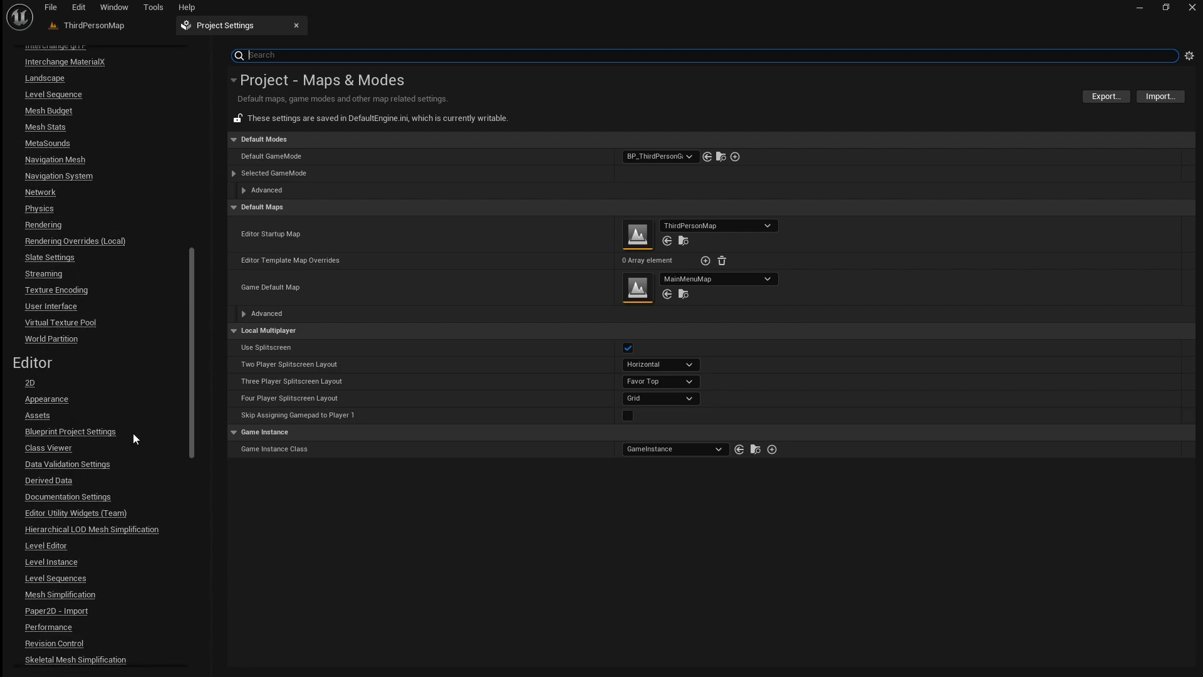
scroll("down", 3)
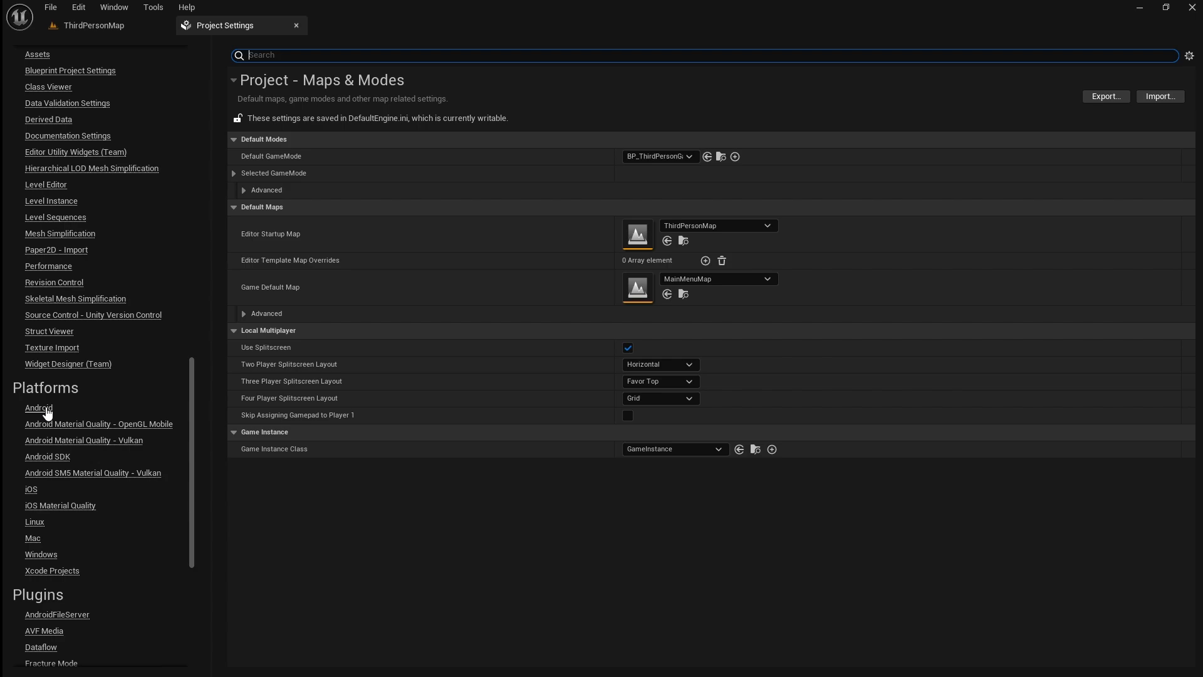
mouse_move(60, 546)
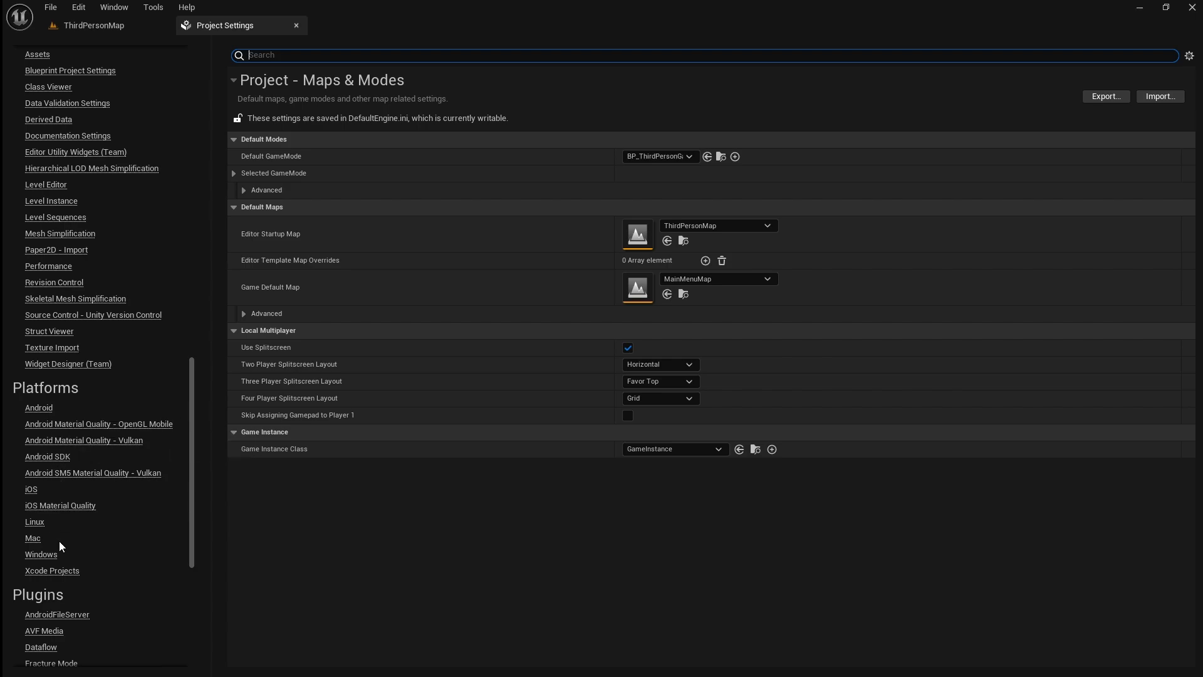
Replace the Windows Game Splash with the grey mannequin image file
left_click(40, 554)
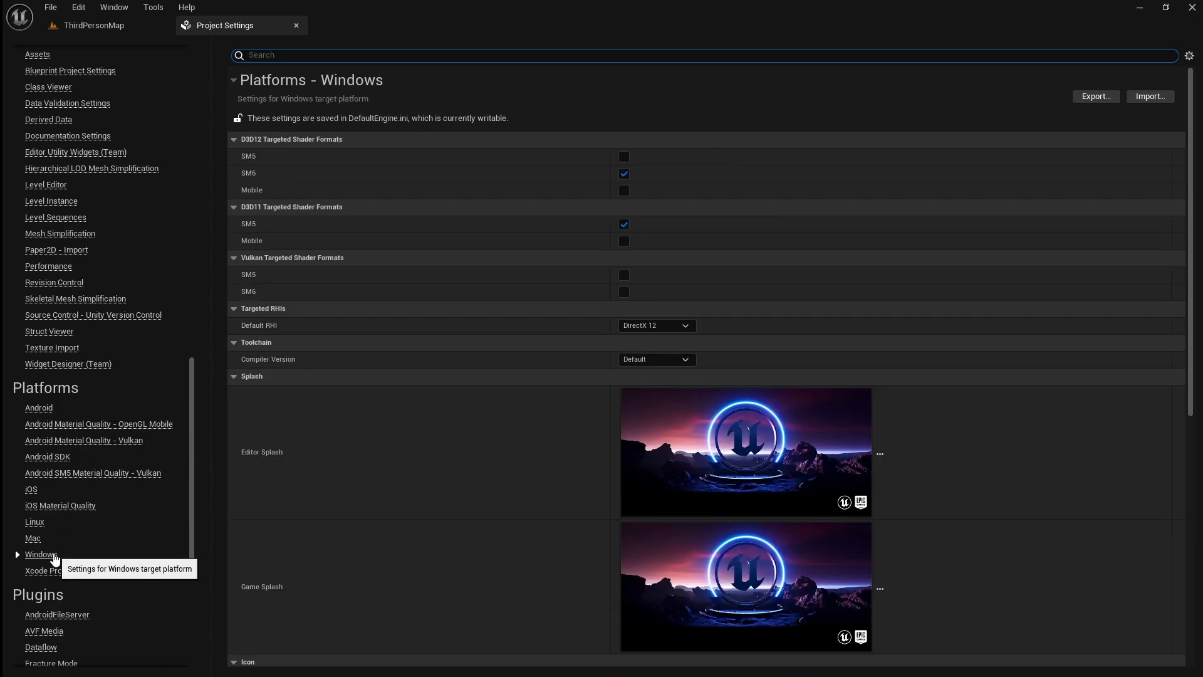
scroll("down", 3)
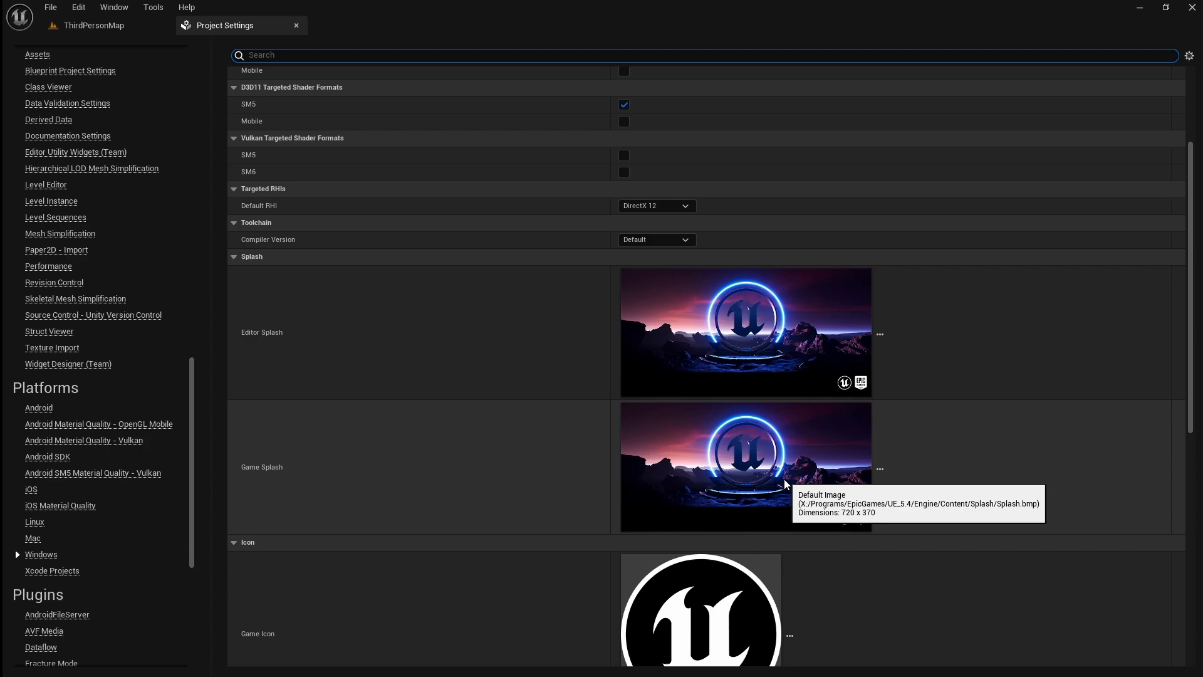
mouse_move(801, 487)
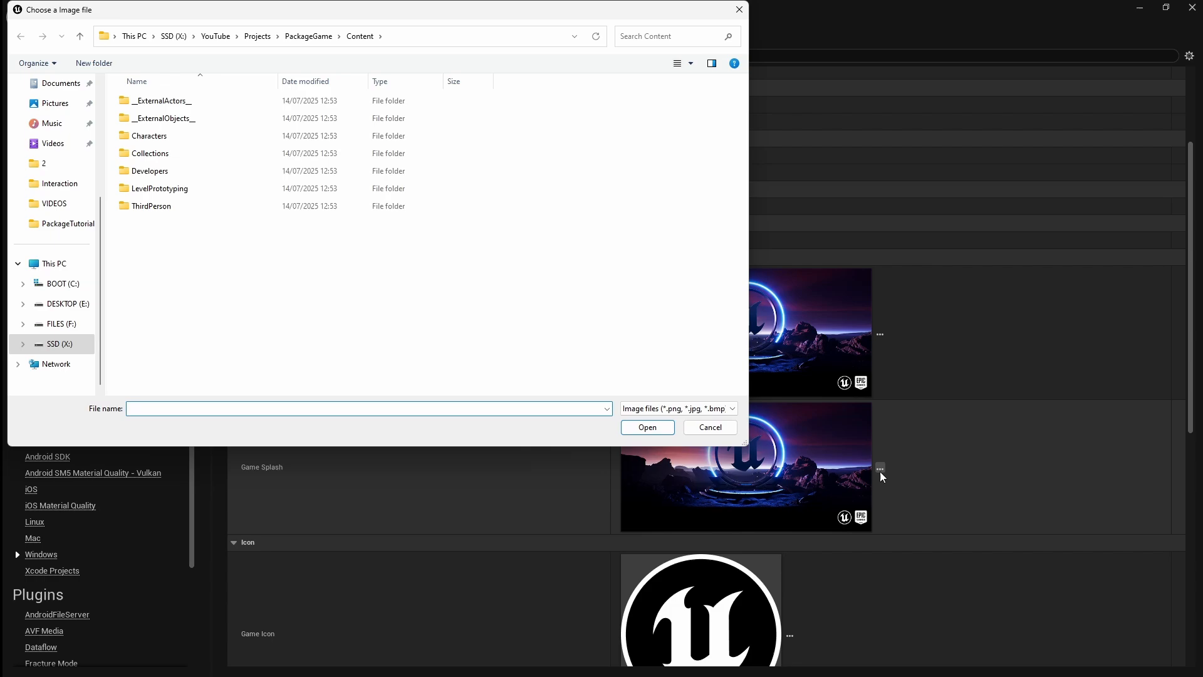
left_click(67, 304)
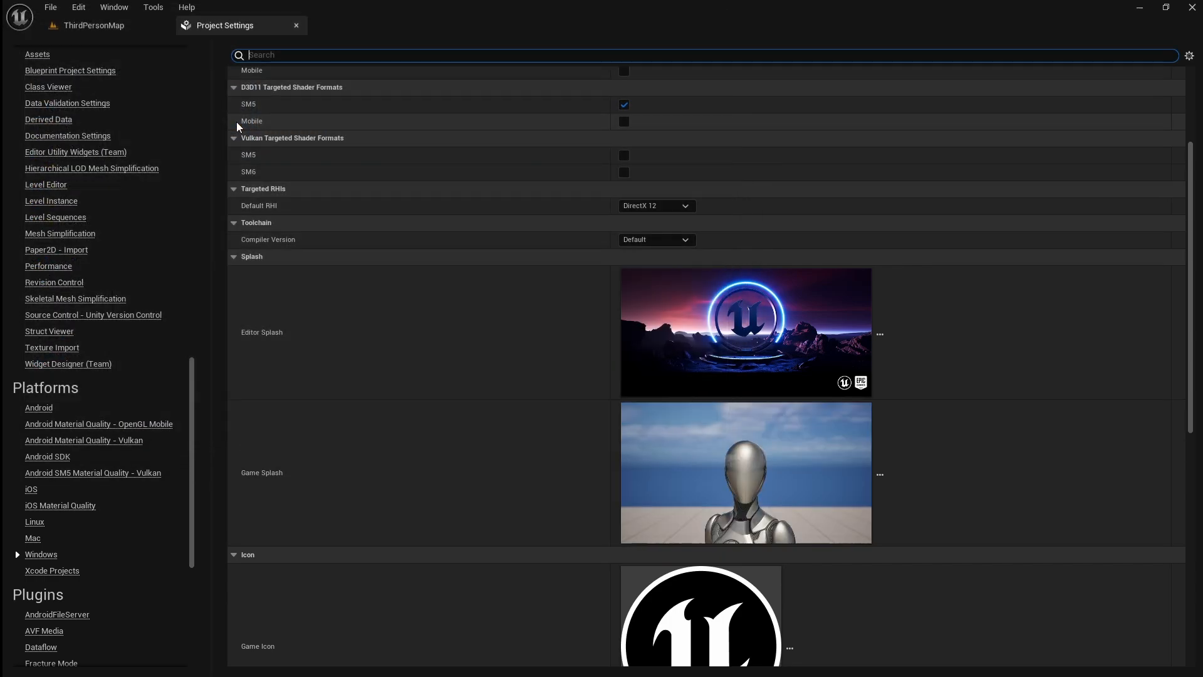
scroll("down", 3)
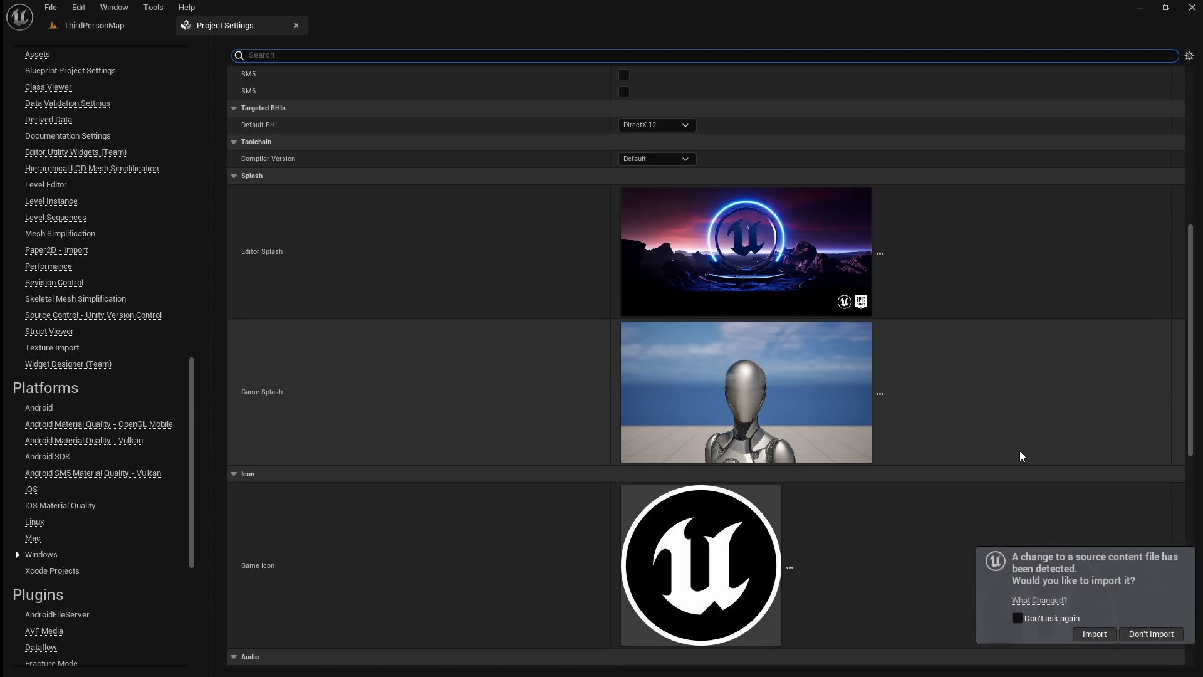
left_click(1093, 635)
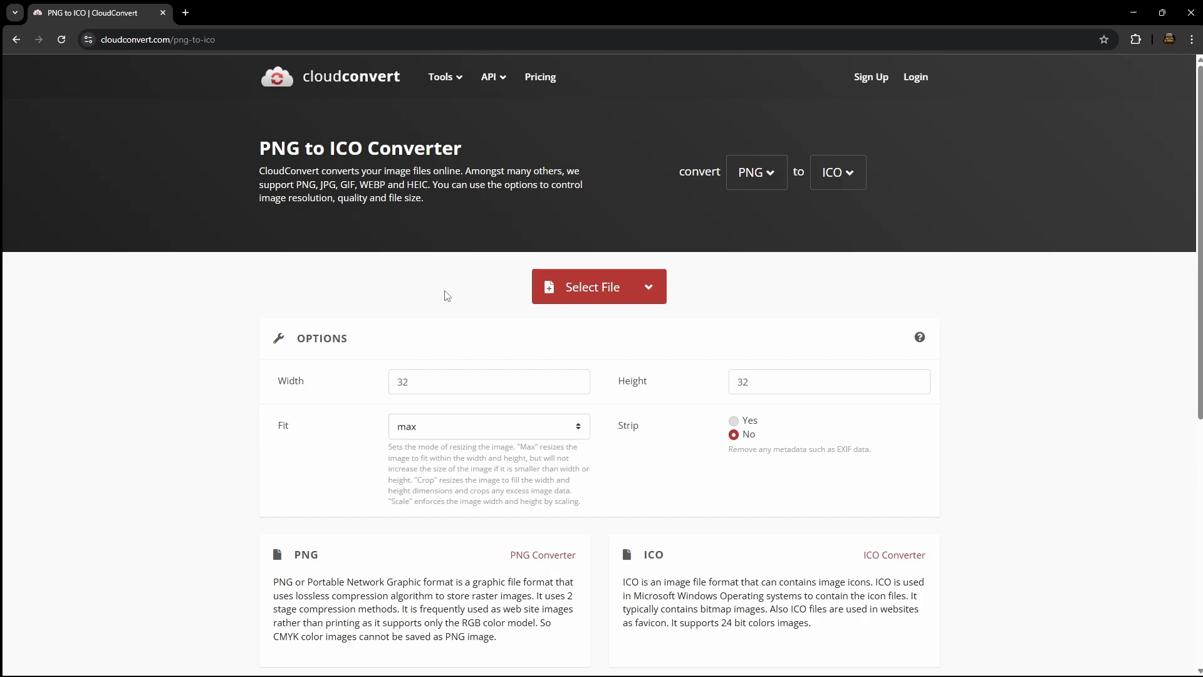
mouse_move(767, 181)
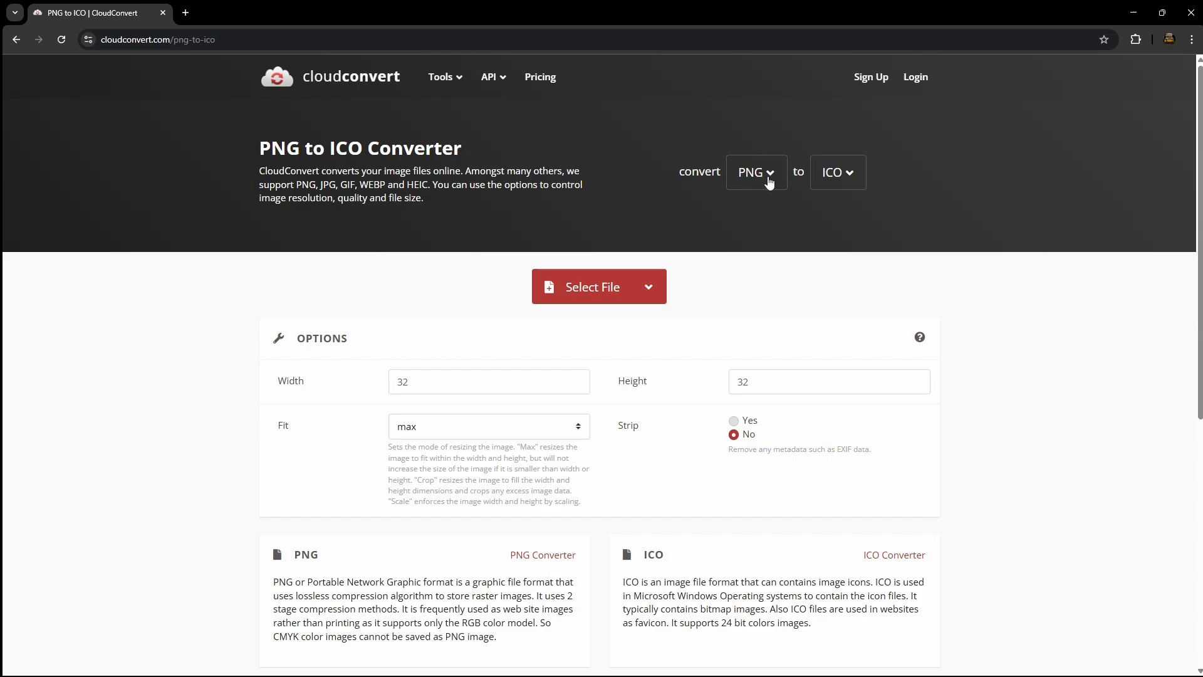
mouse_move(840, 183)
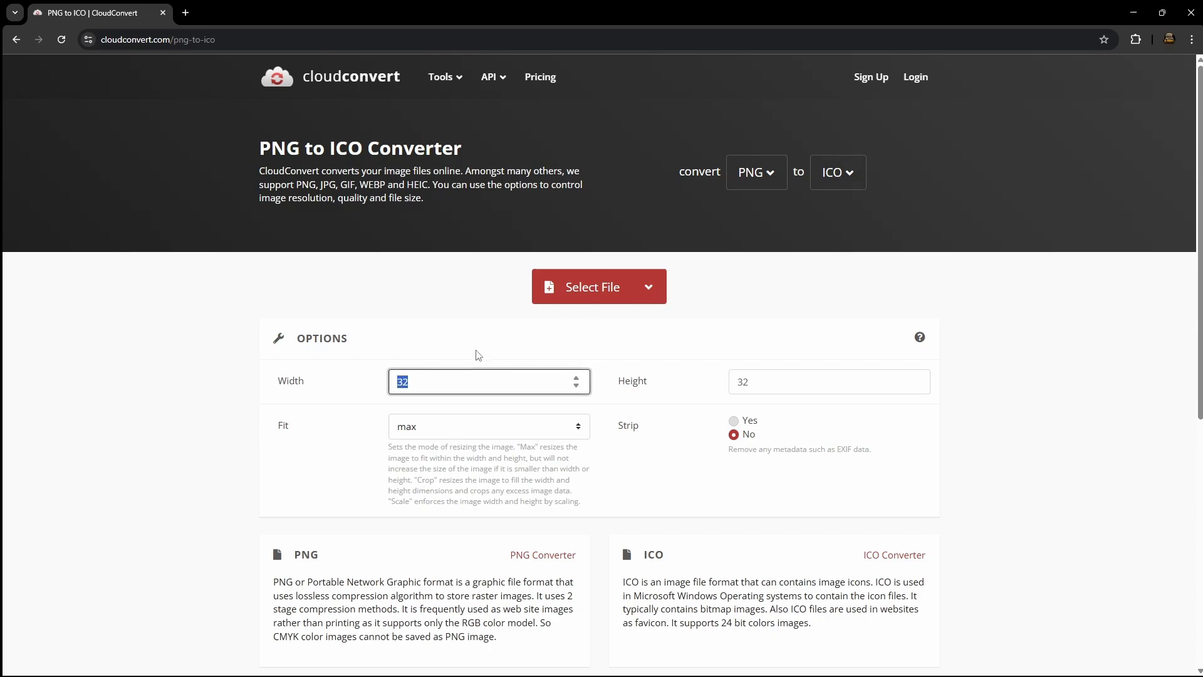
Convert Icon.png to a 256×256 ICO in CloudConvert and download it
type("256")
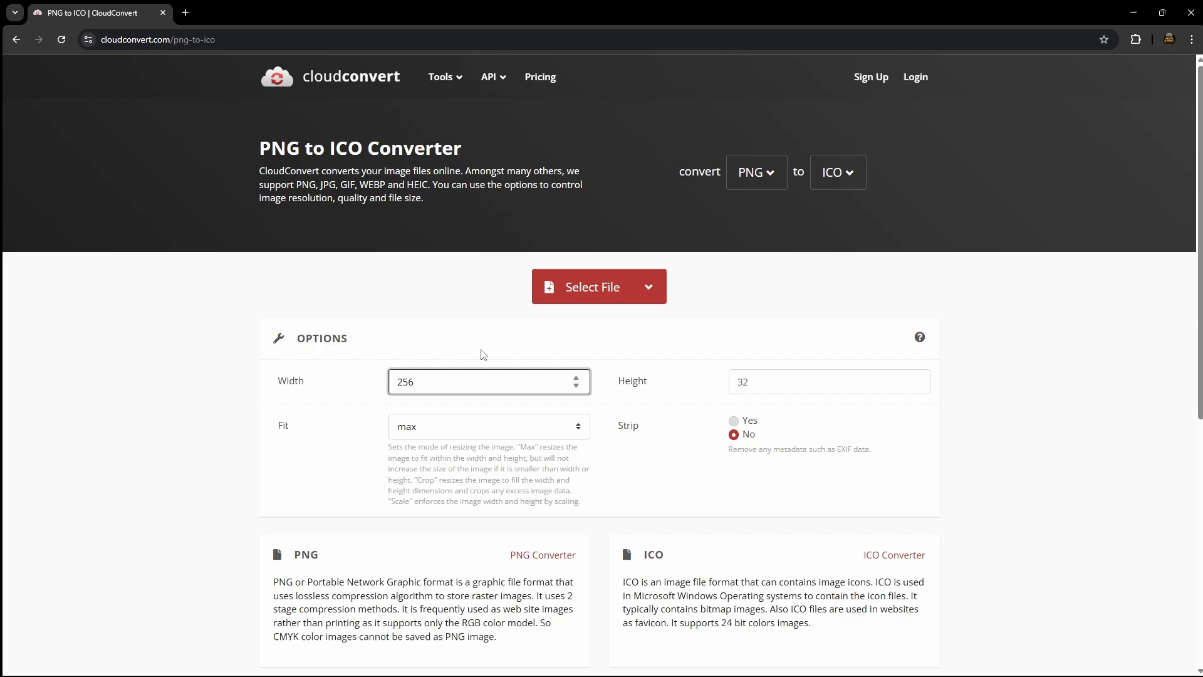
triple_click(821, 381)
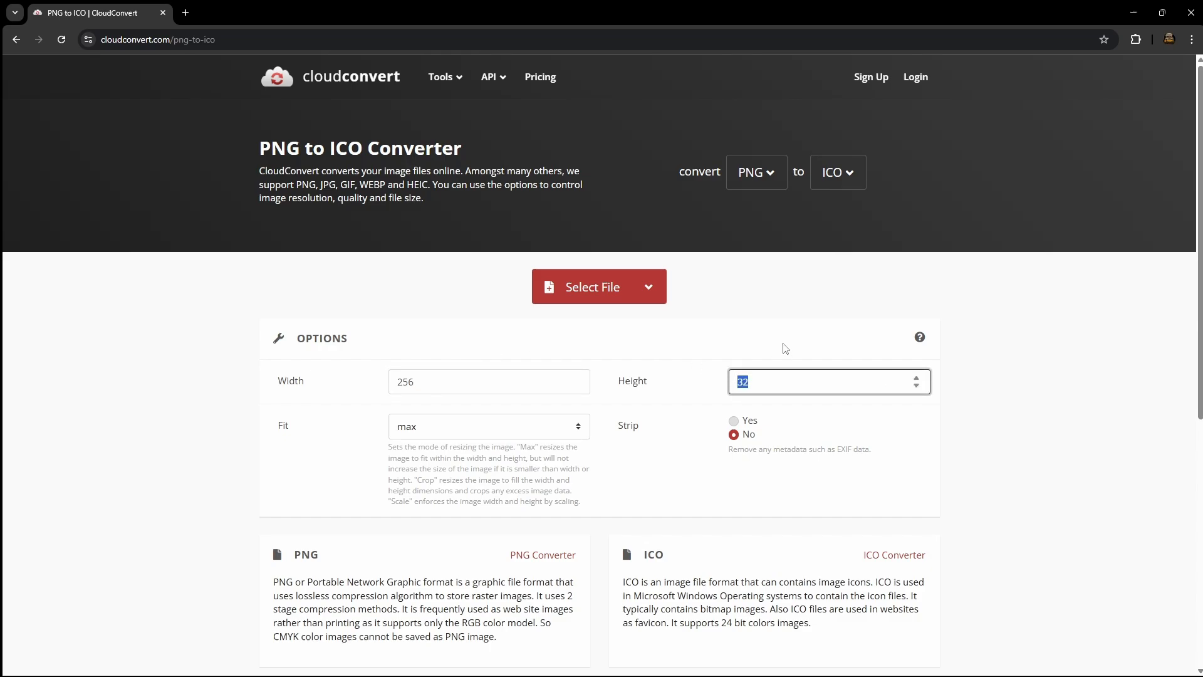
type("256")
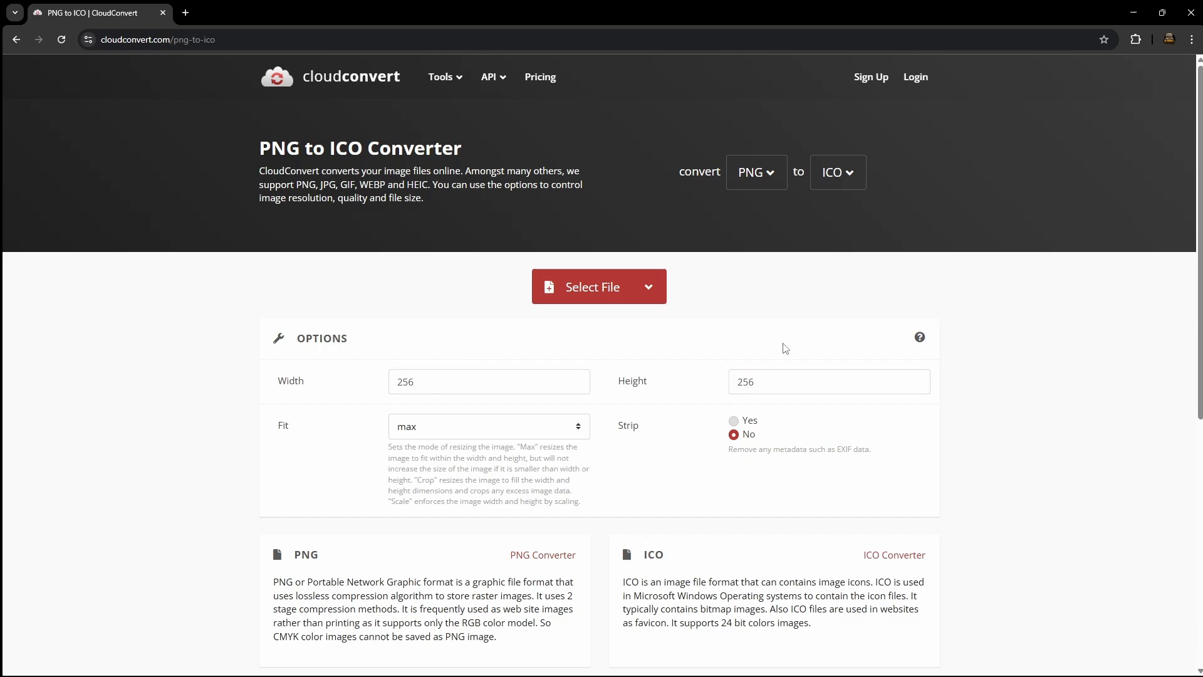
left_click(592, 286)
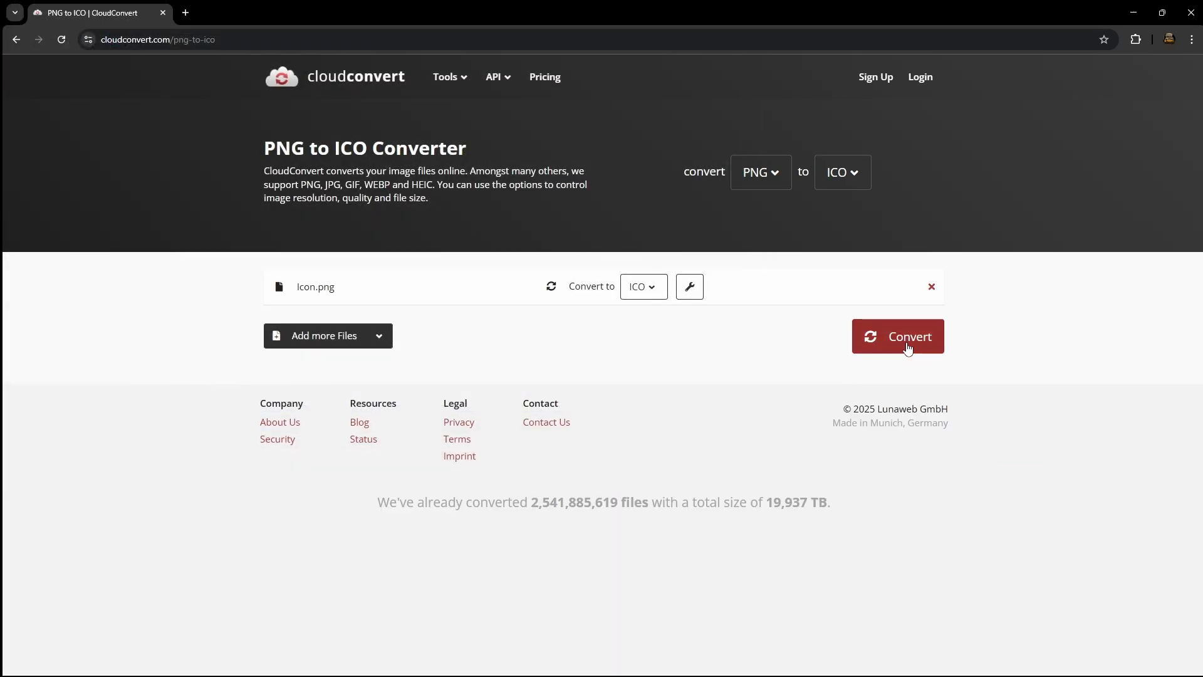
left_click(898, 336)
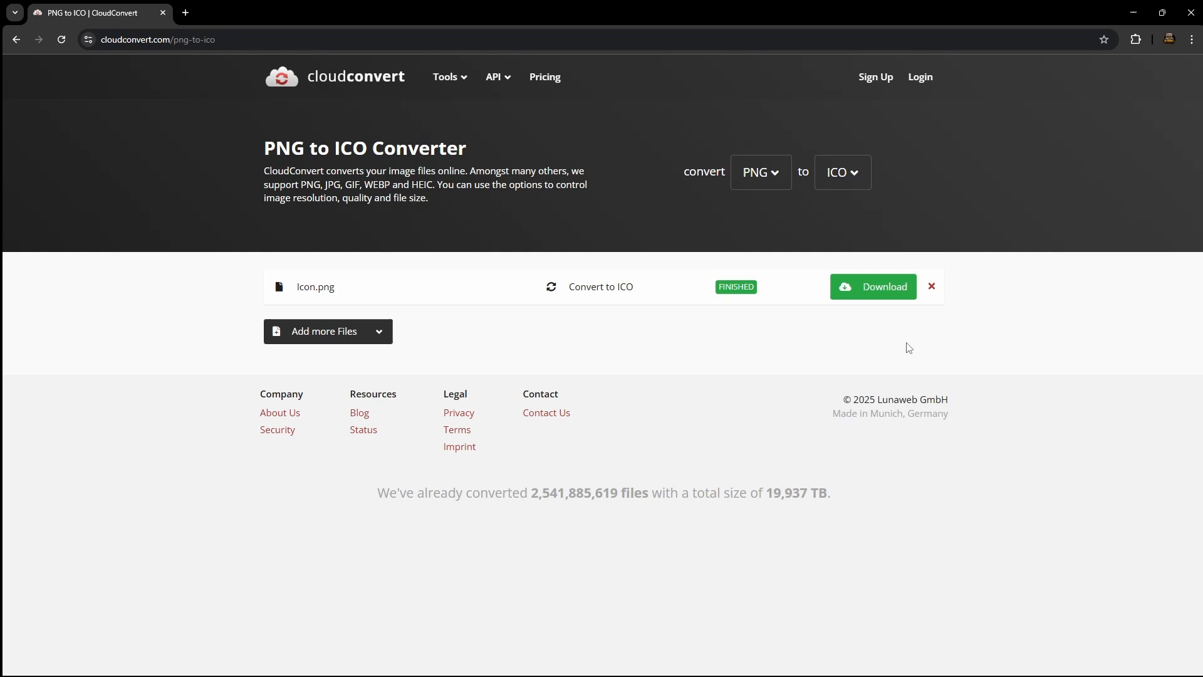
left_click(873, 286)
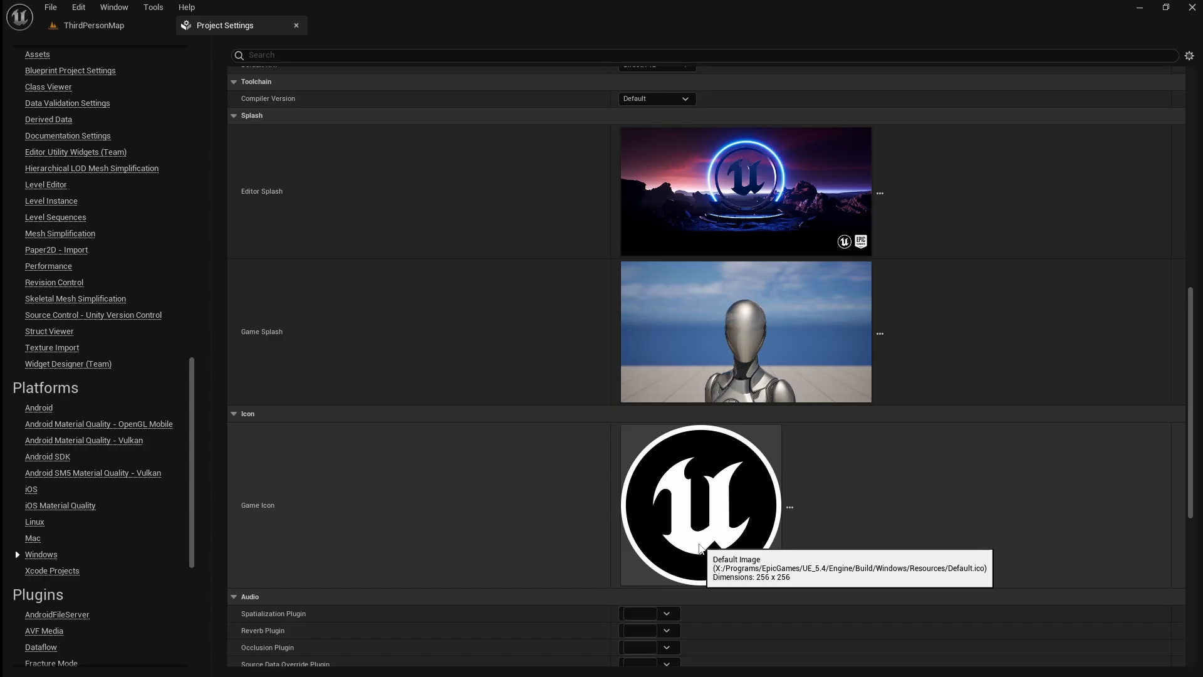
Choose the converted Icon.ico as the project's Windows Game Icon
left_click(789, 507)
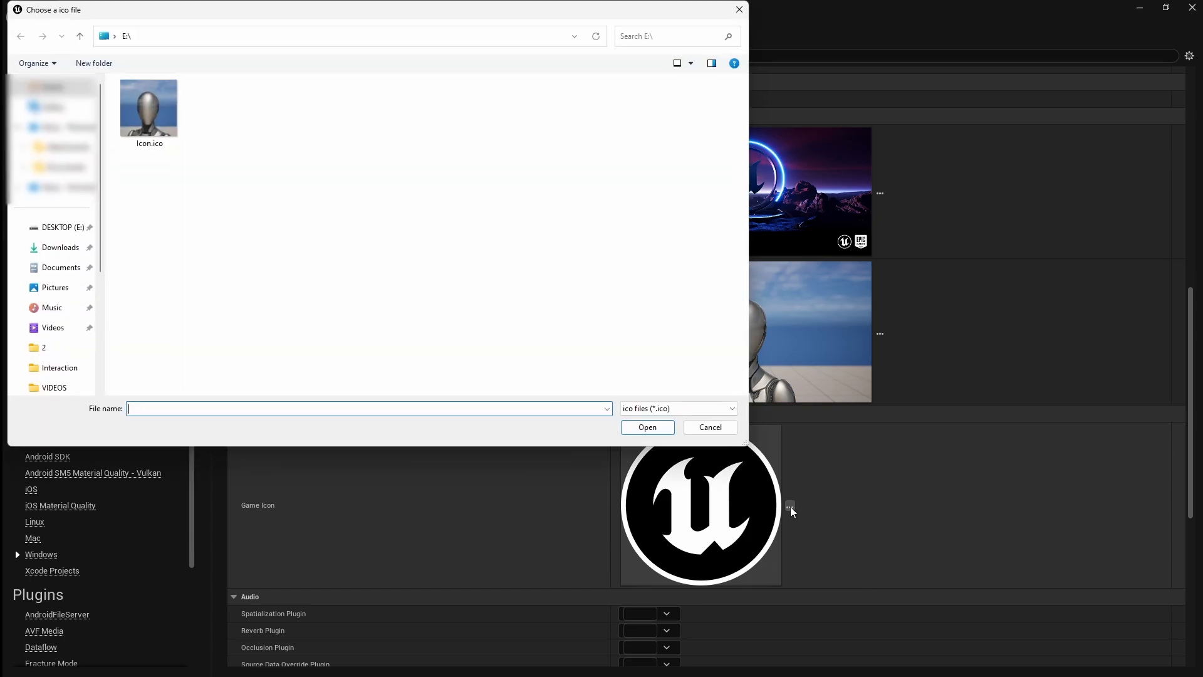
left_click(149, 108)
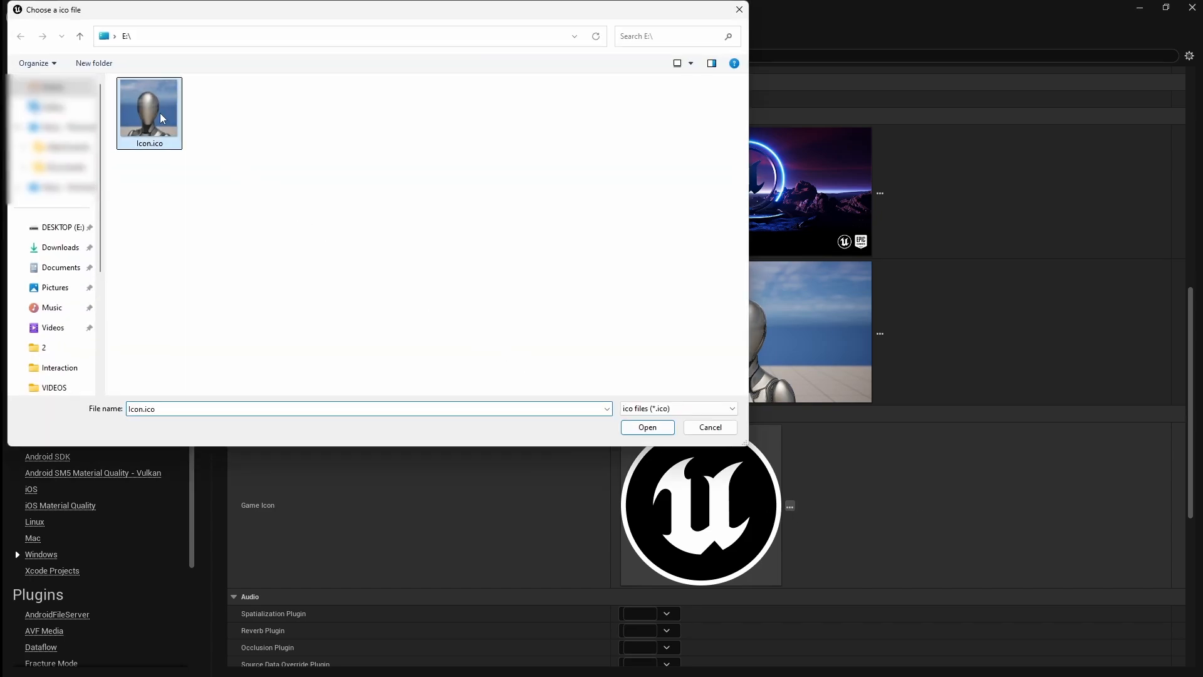
left_click(647, 426)
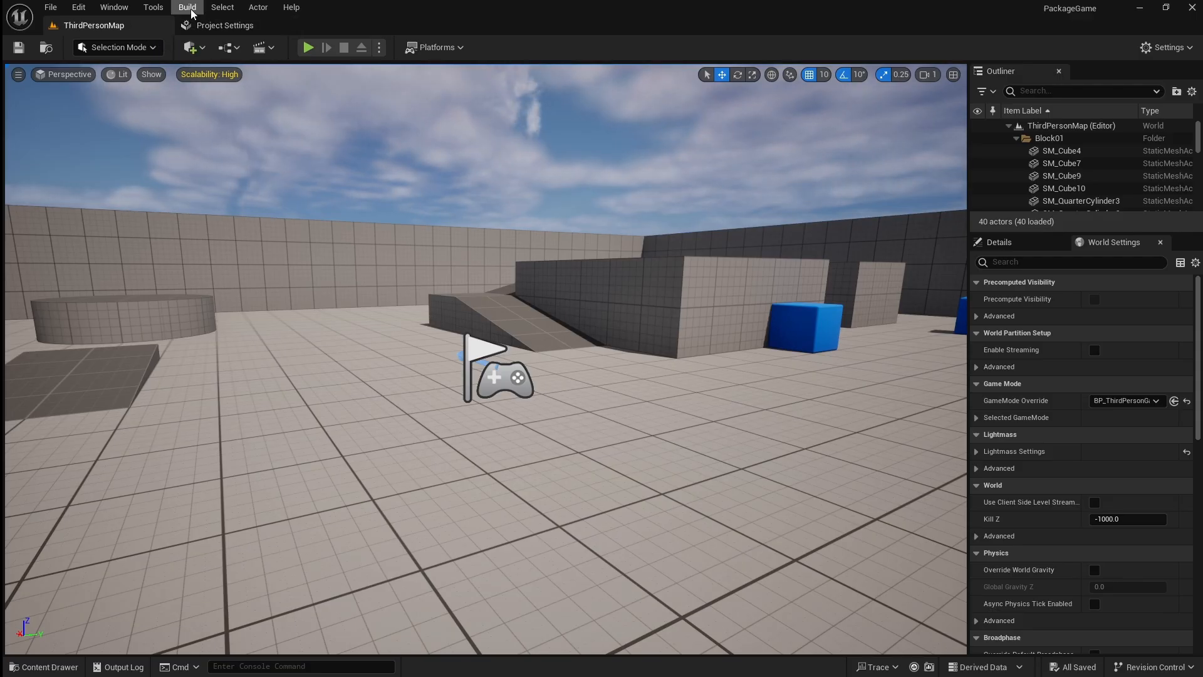
Build all levels of ThirdPersonMap, including HLODs, saving the map content first
left_click(187, 8)
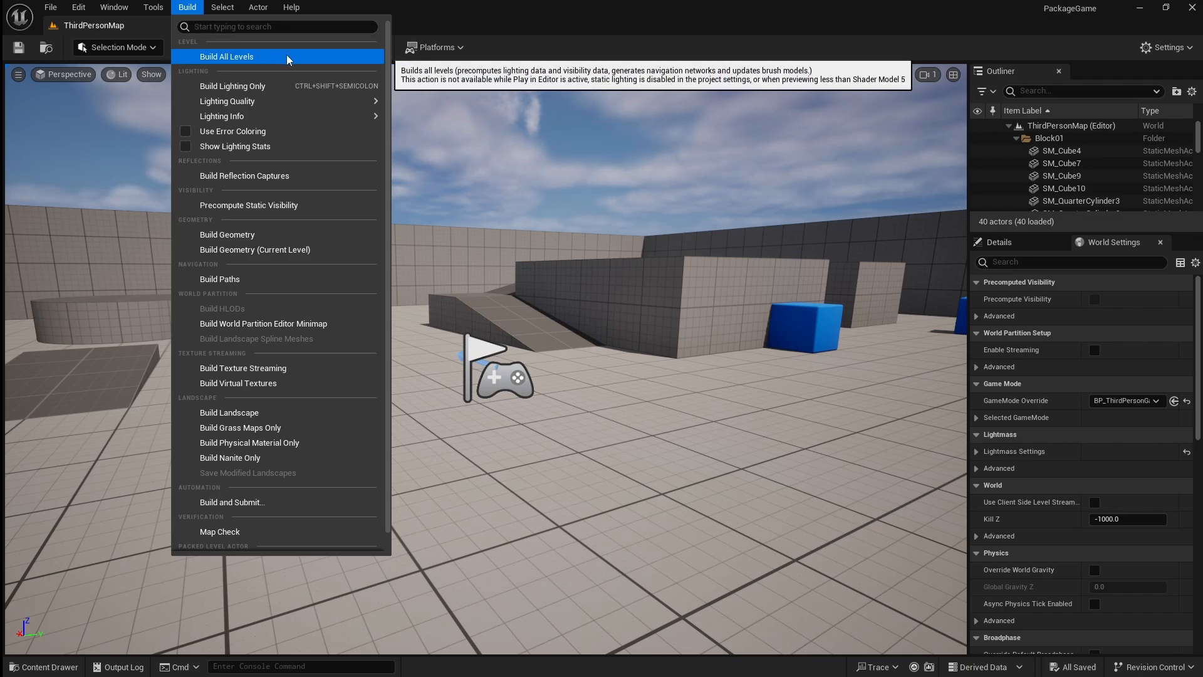
left_click(223, 308)
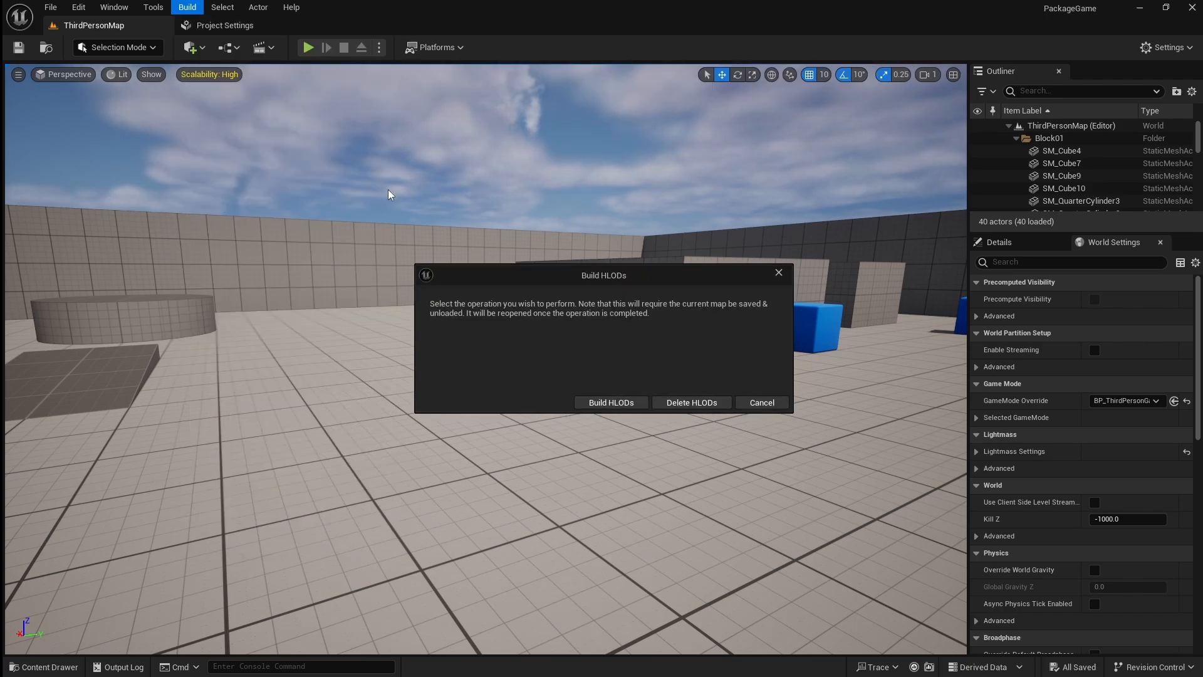
left_click(610, 402)
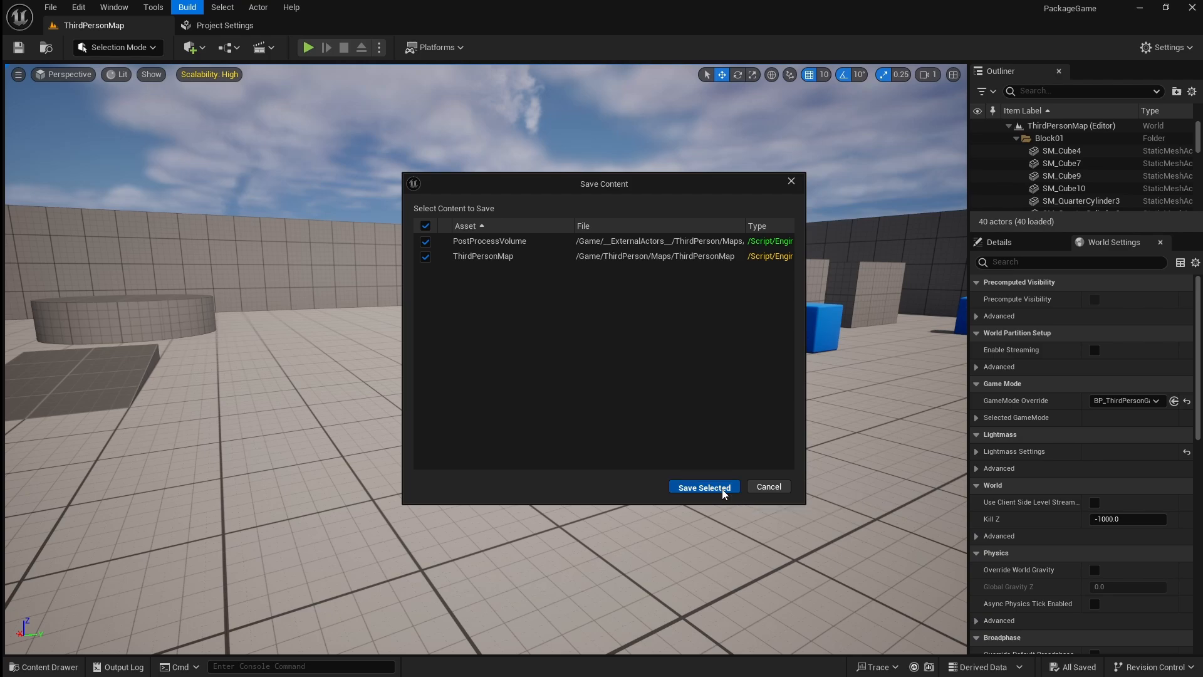
left_click(702, 486)
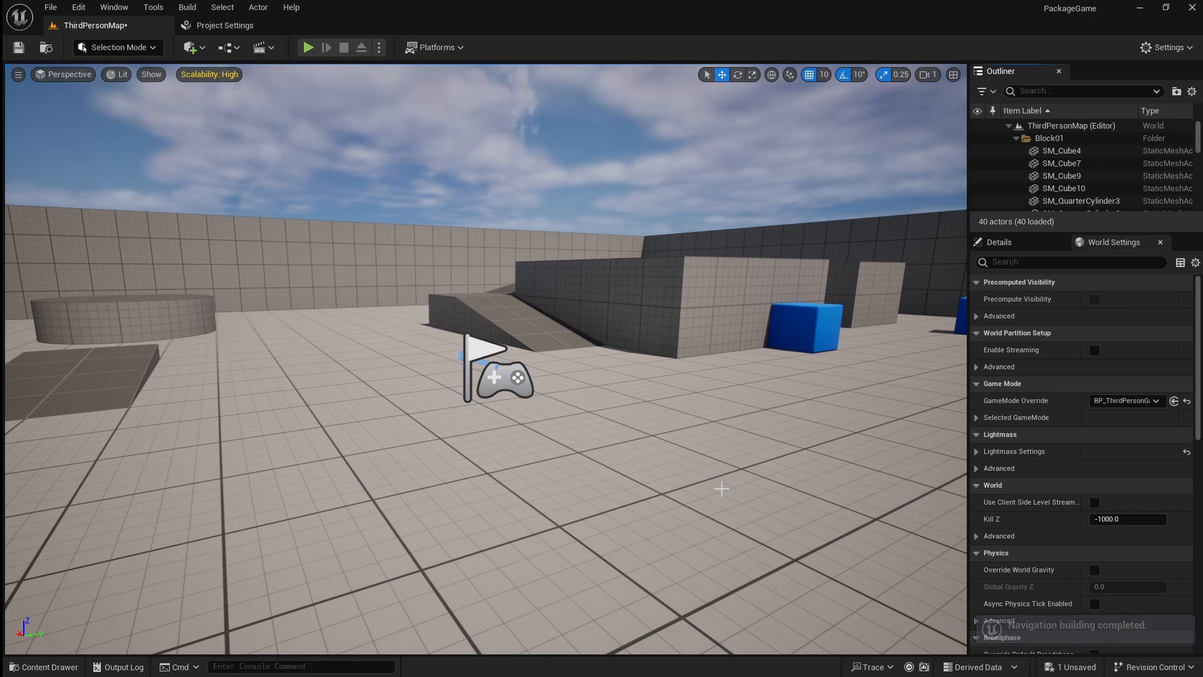
Package the project for Windows (Shipping) to the DESKTOP (E:) drive
left_click(435, 46)
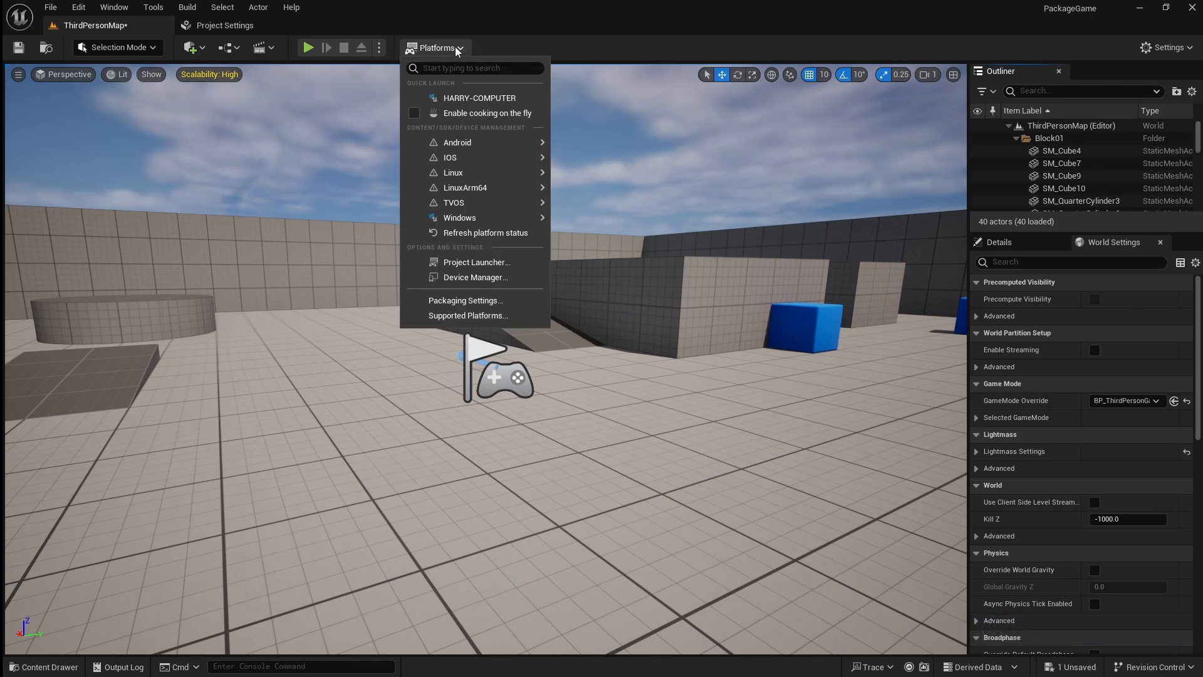
mouse_move(453, 202)
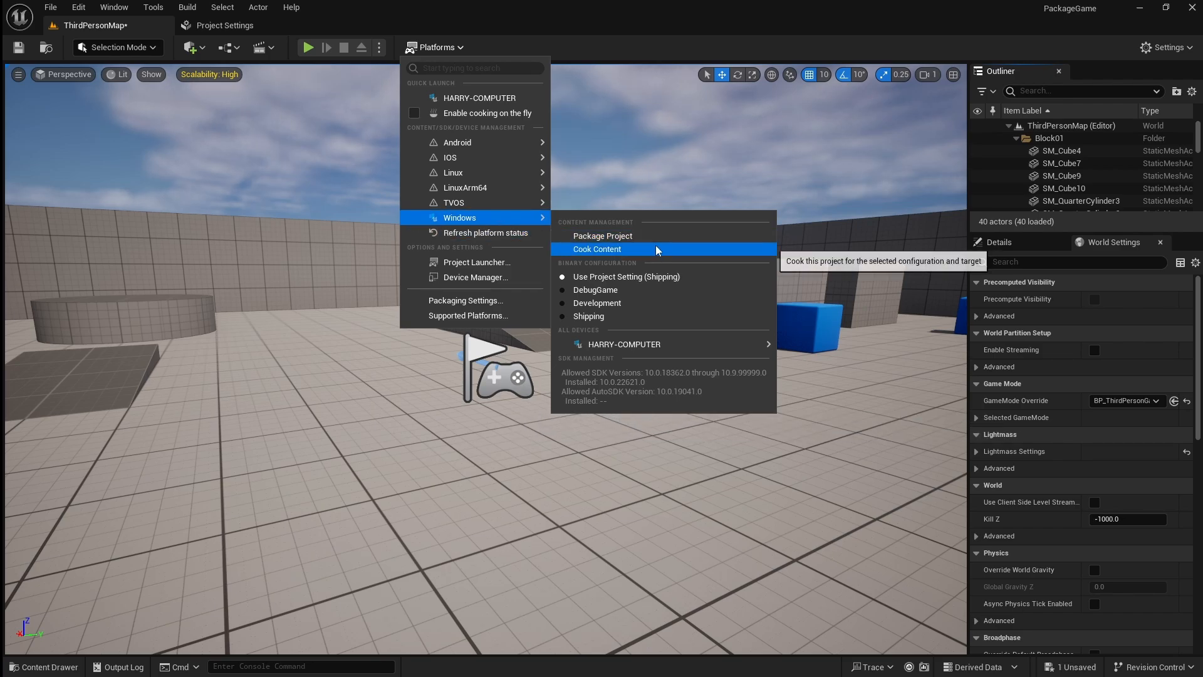
mouse_move(699, 277)
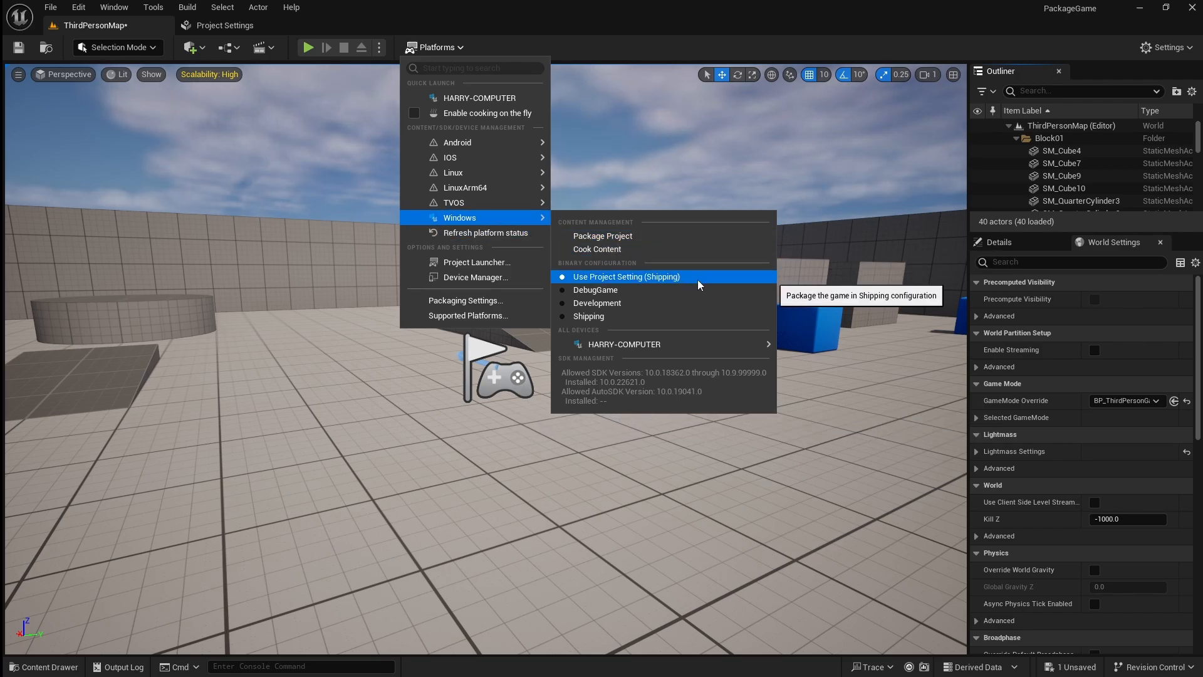
mouse_move(603, 236)
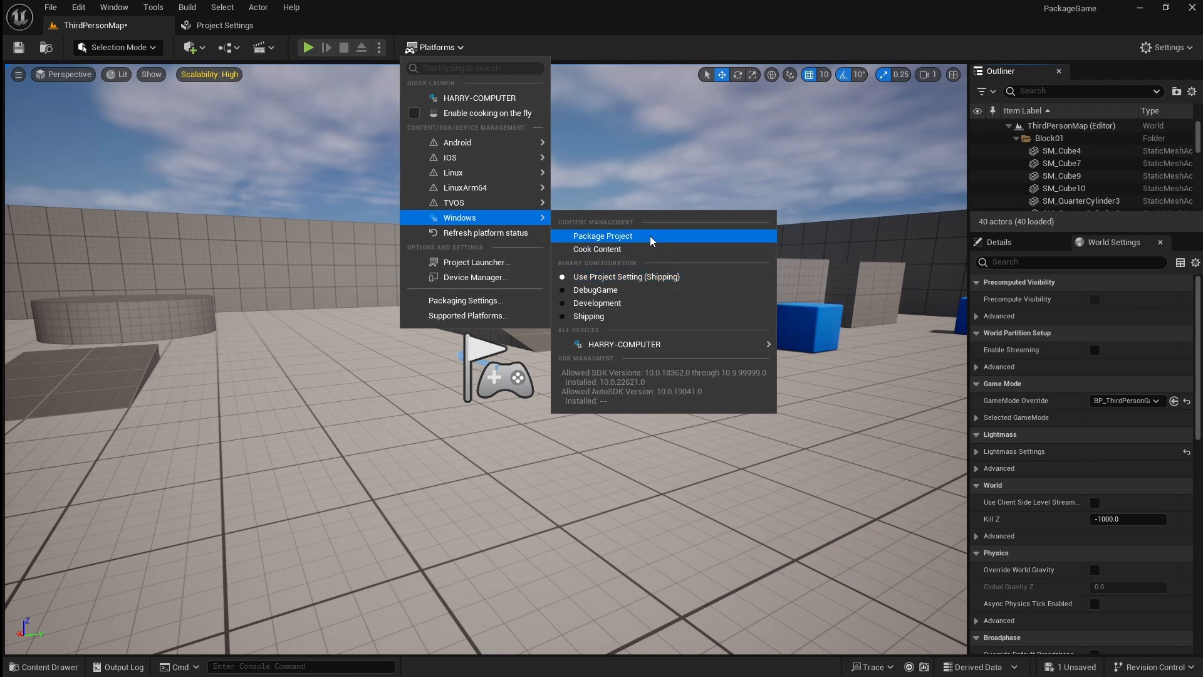
left_click(603, 236)
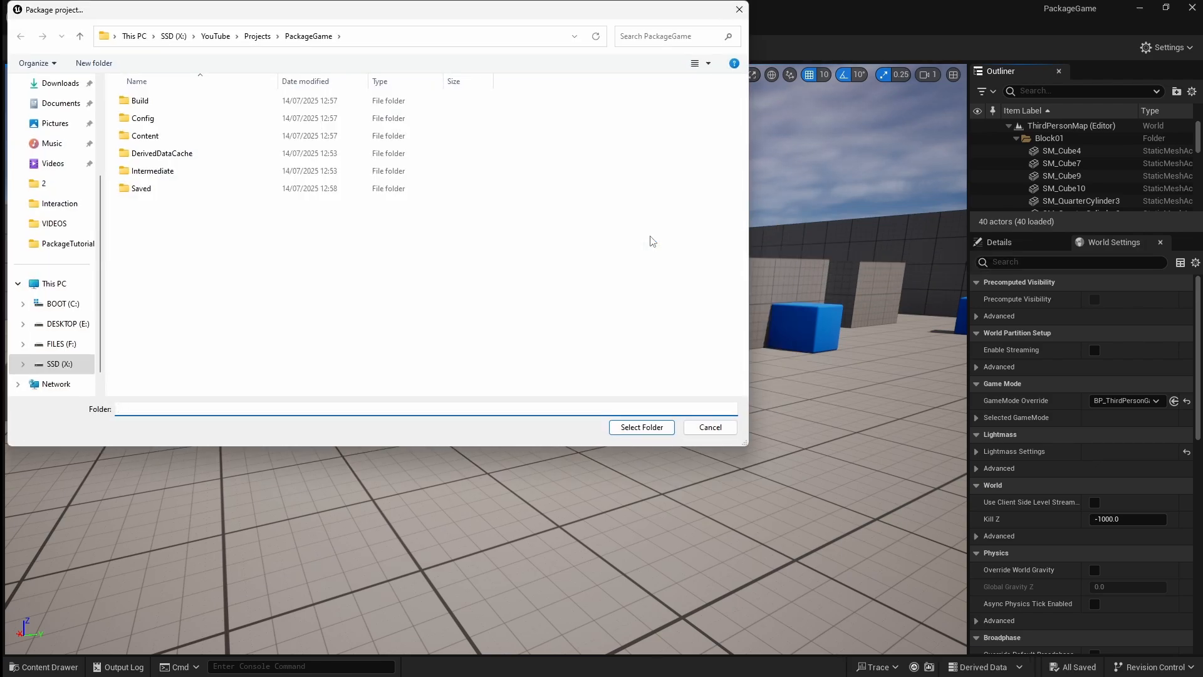
left_click(67, 323)
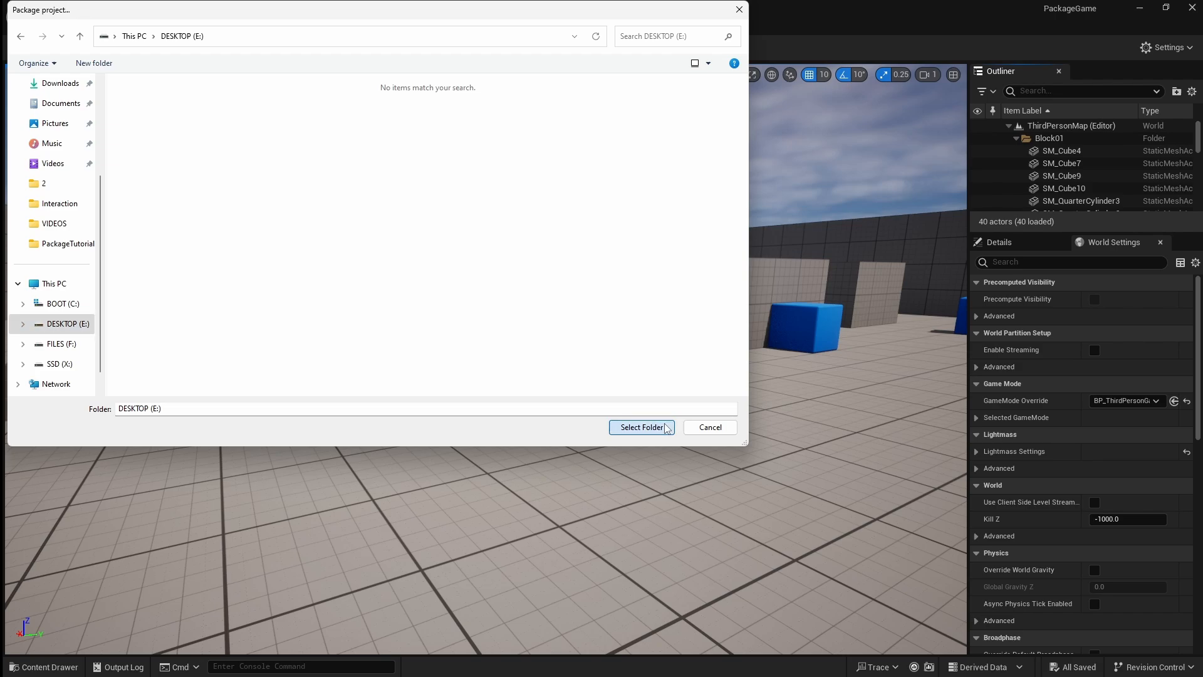
left_click(641, 428)
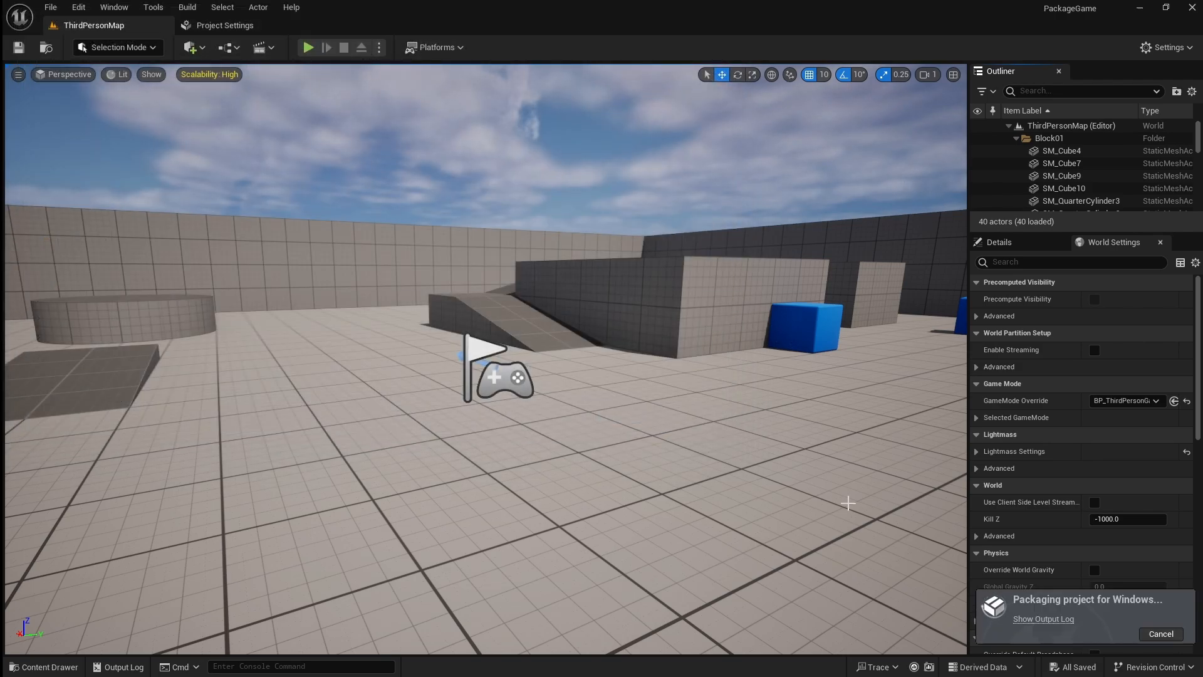
Launch PackageGame.exe from the packaged Windows output folder
left_click(1042, 618)
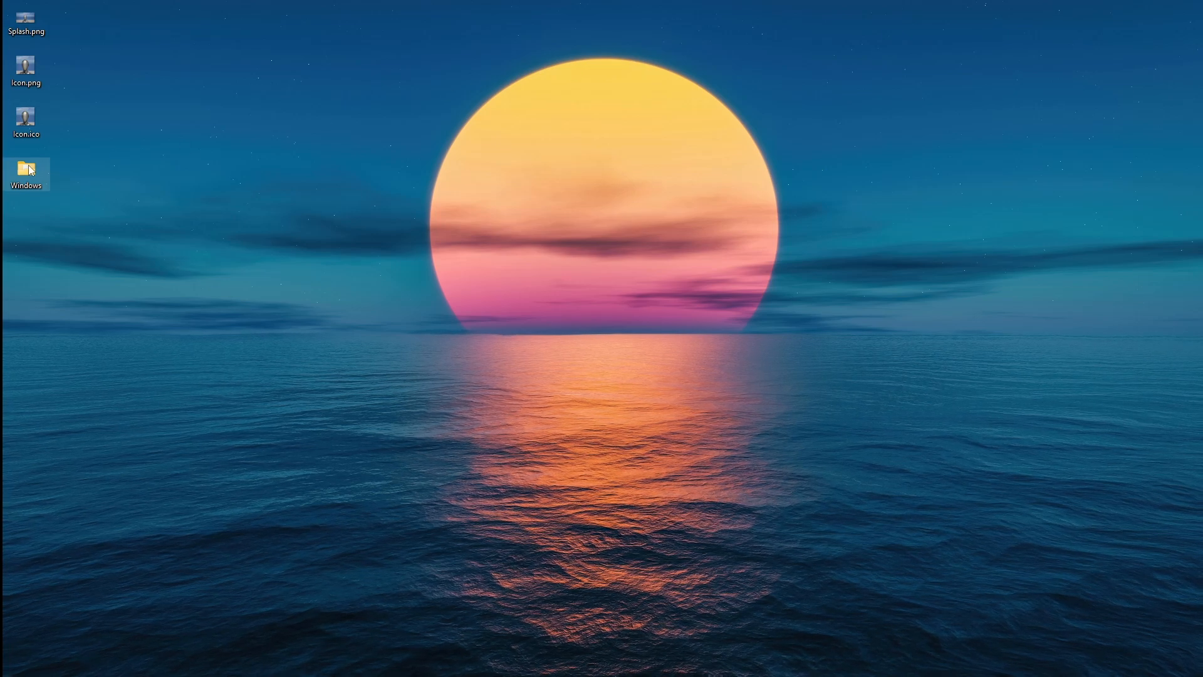
double_click(26, 169)
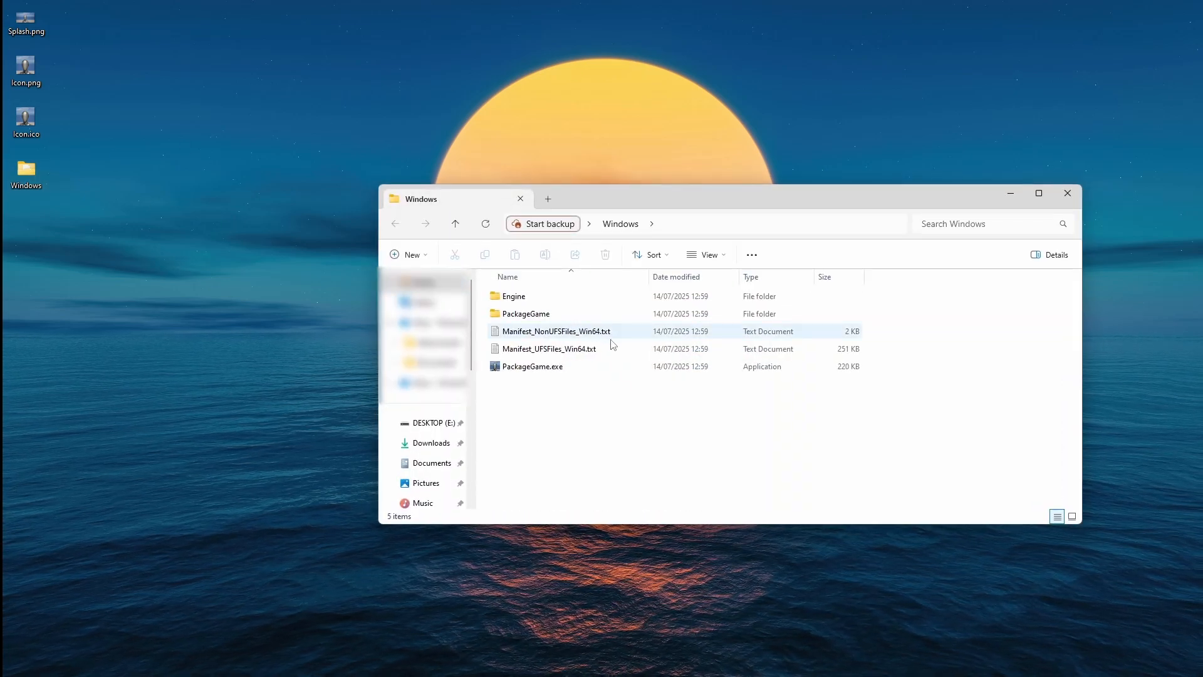
left_click(533, 366)
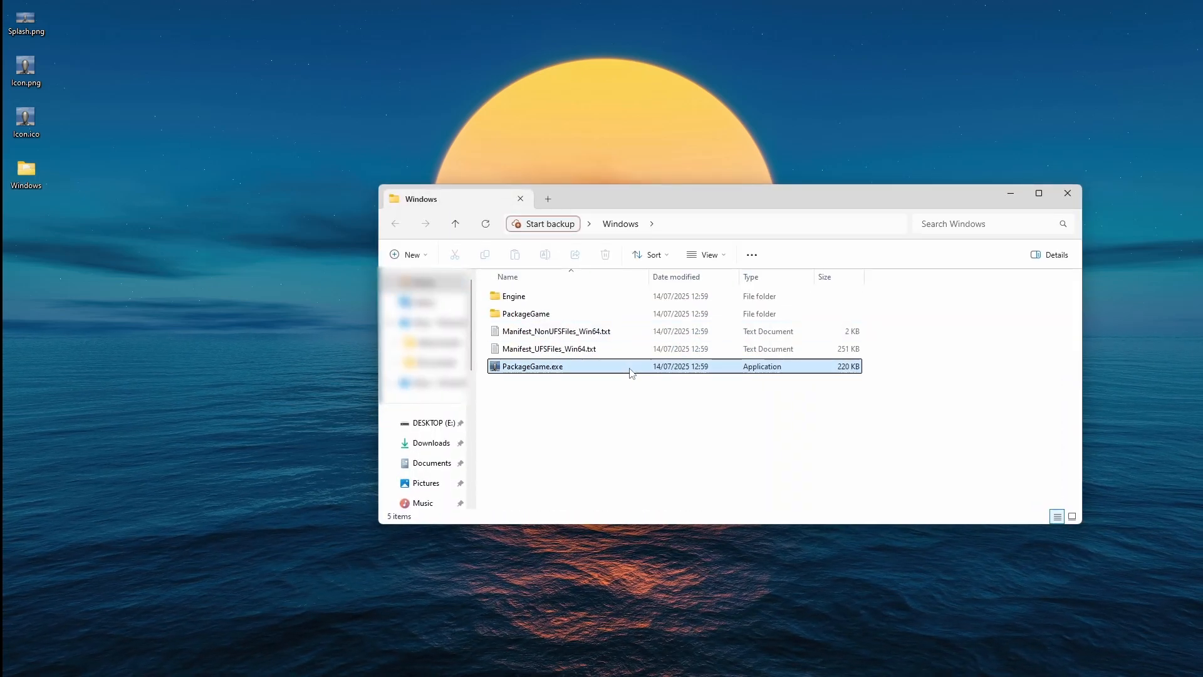
double_click(532, 366)
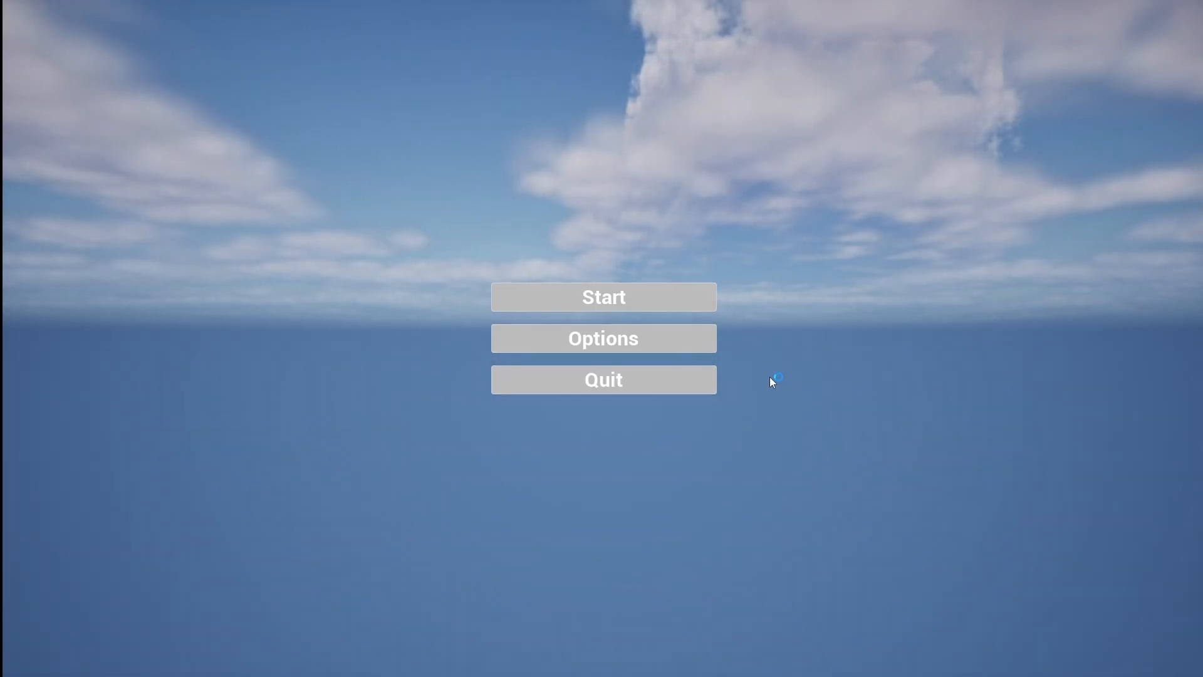
mouse_move(727, 336)
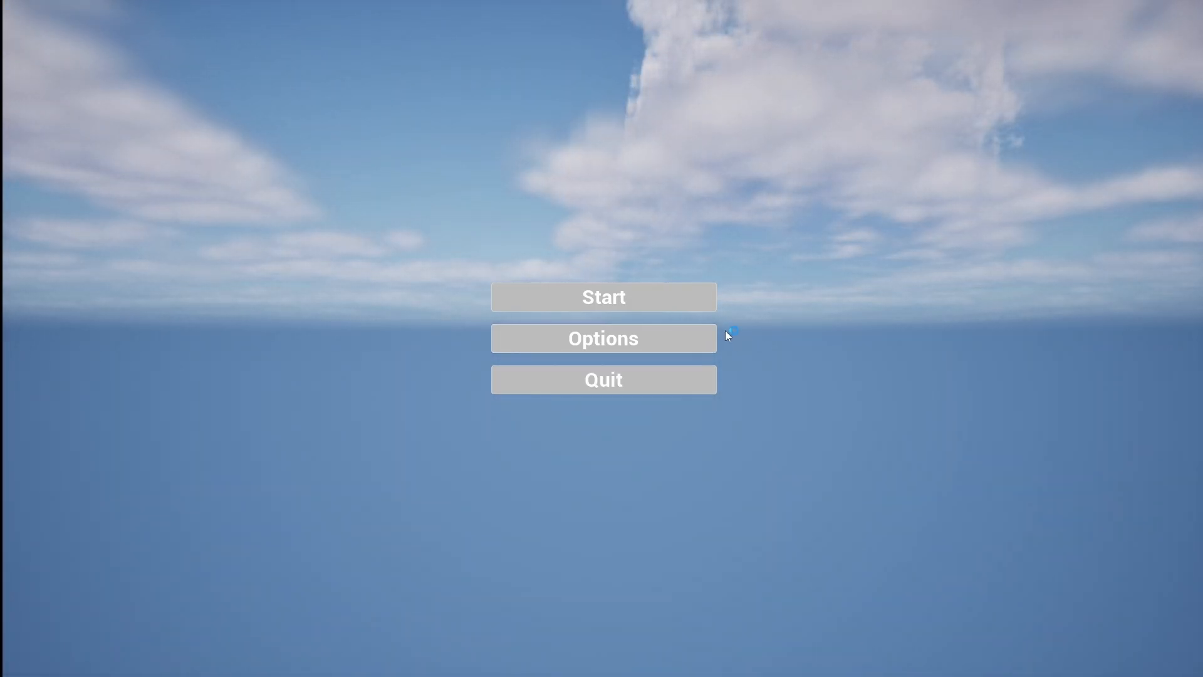
Start the game from the main menu and run the character across the level
left_click(603, 297)
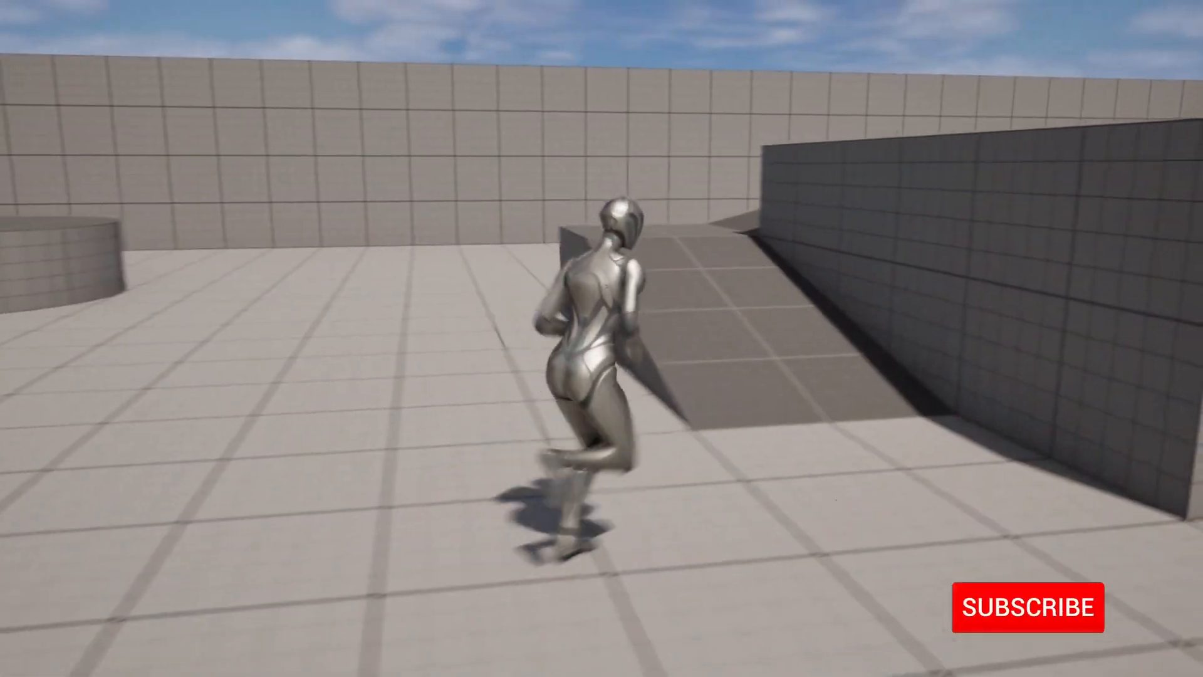
left_click(1027, 606)
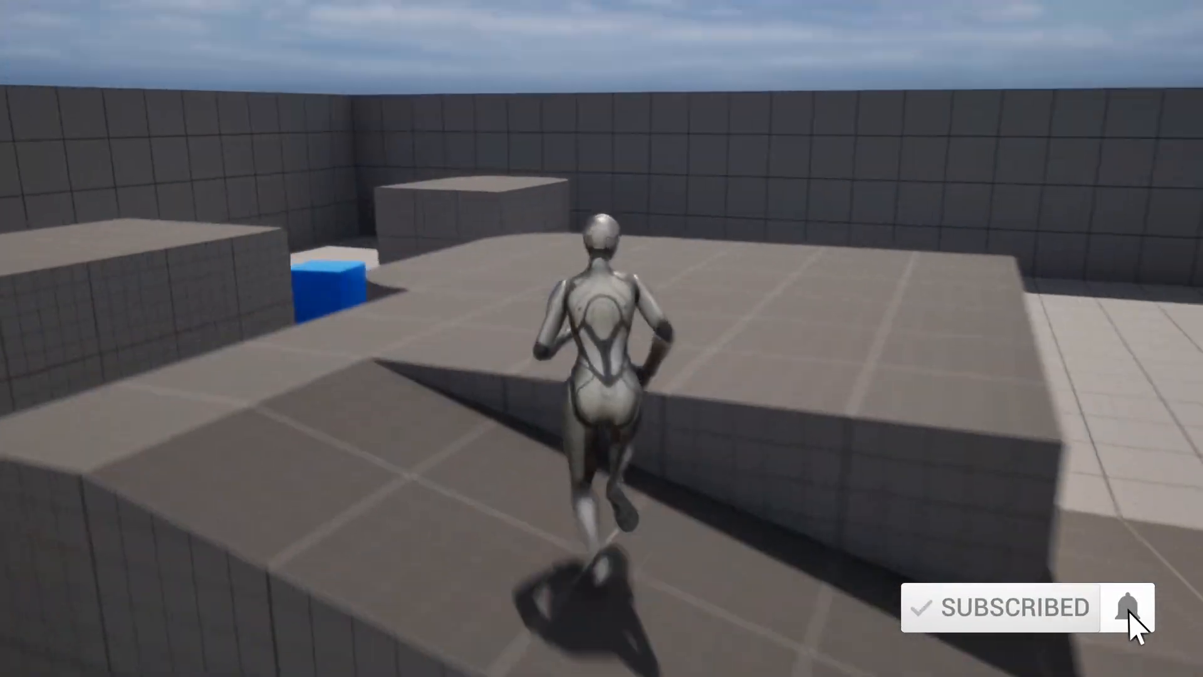